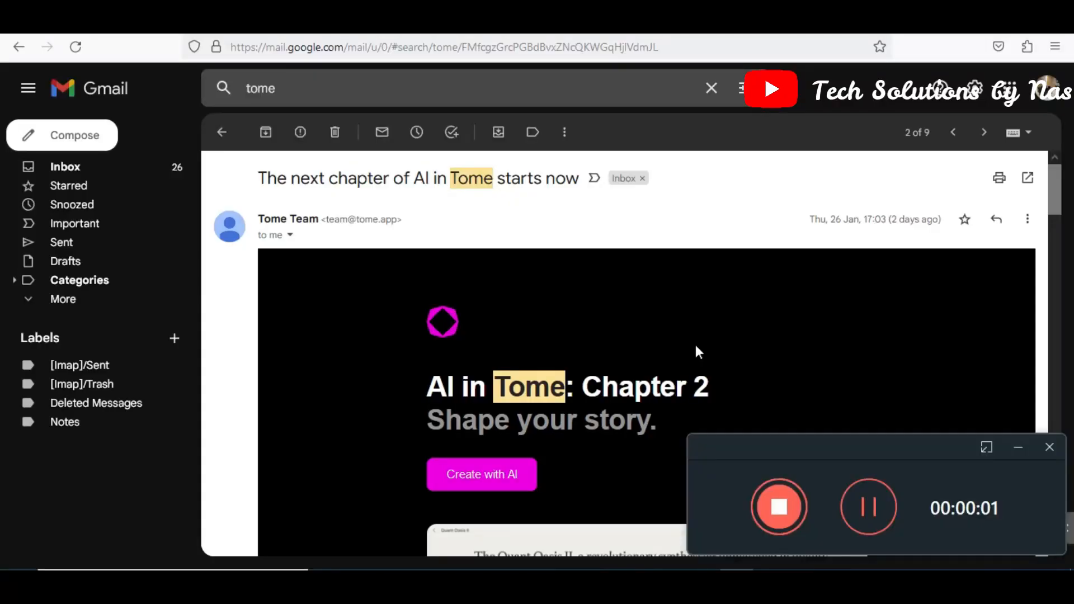
{"action": "mouse_move", "coordinate": [615, 454]}
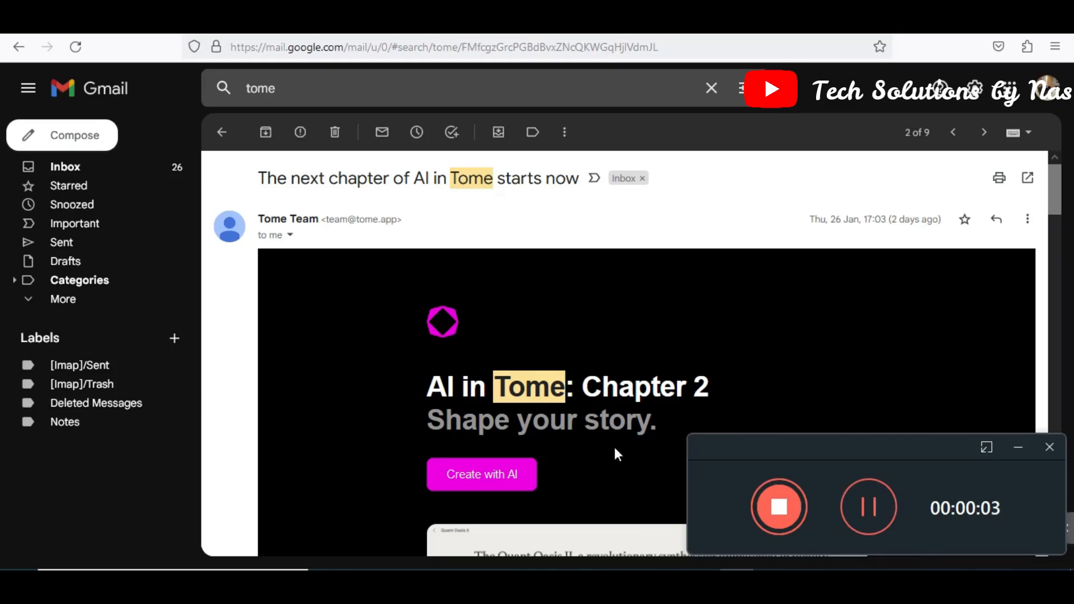
{"action": "mouse_move", "coordinate": [380, 211]}
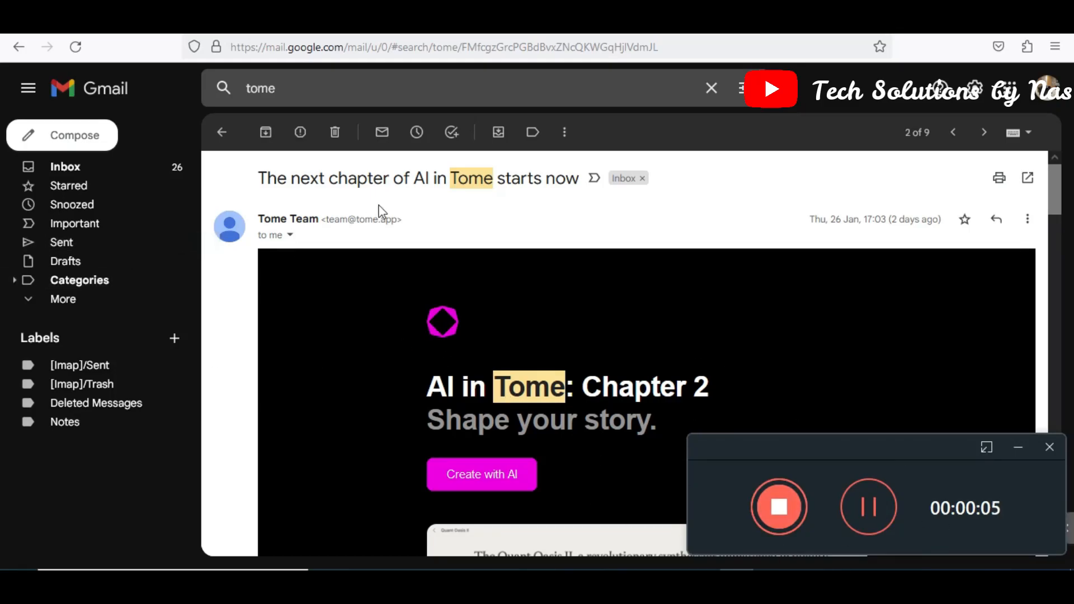
{"action": "mouse_move", "coordinate": [1018, 447]}
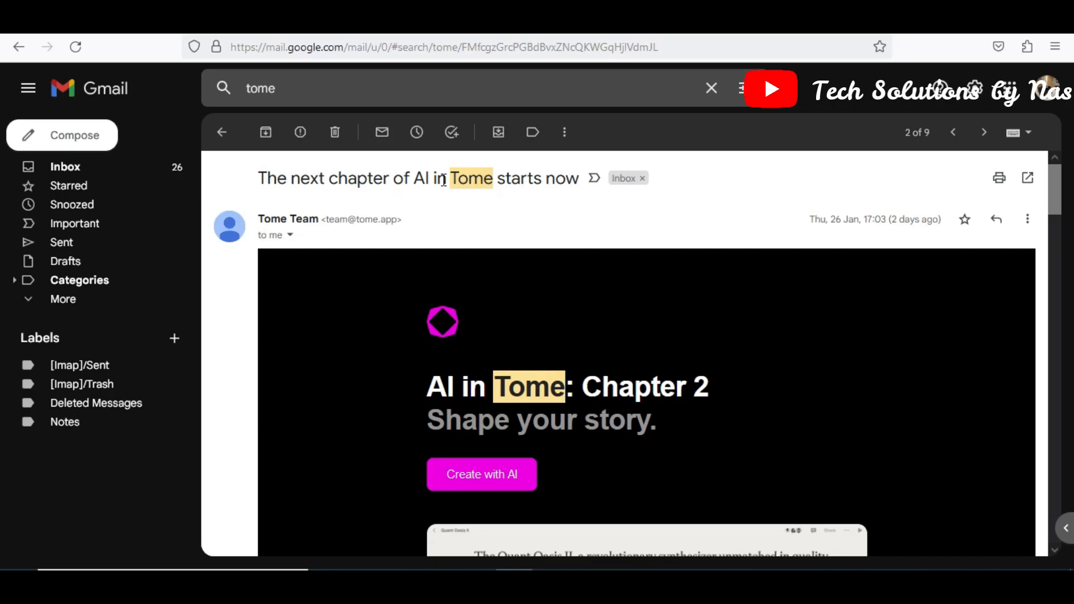
Read through the 'The next chapter of AI in Tome' announcement email
{"action": "scroll", "scroll_direction": "down", "scroll_amount": 3}
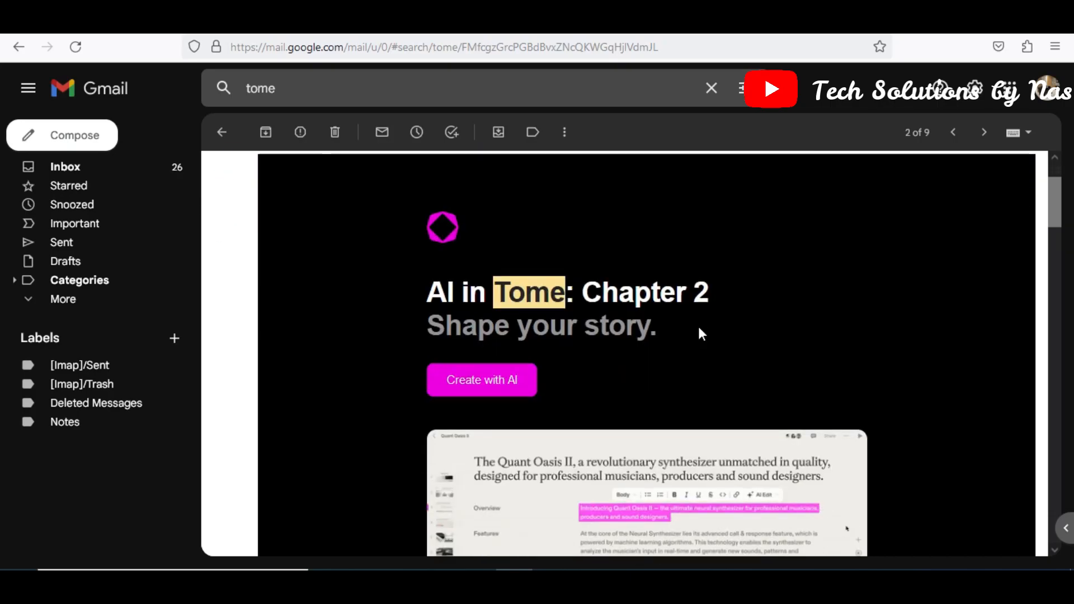
{"action": "scroll", "scroll_direction": "down", "scroll_amount": 3}
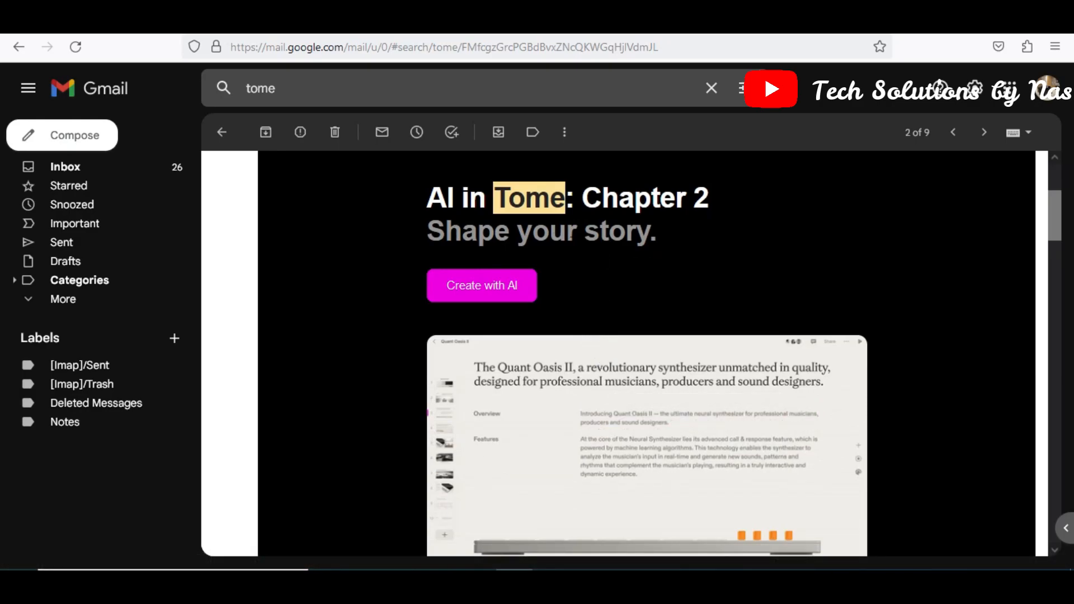
{"action": "scroll", "scroll_direction": "down", "scroll_amount": 3}
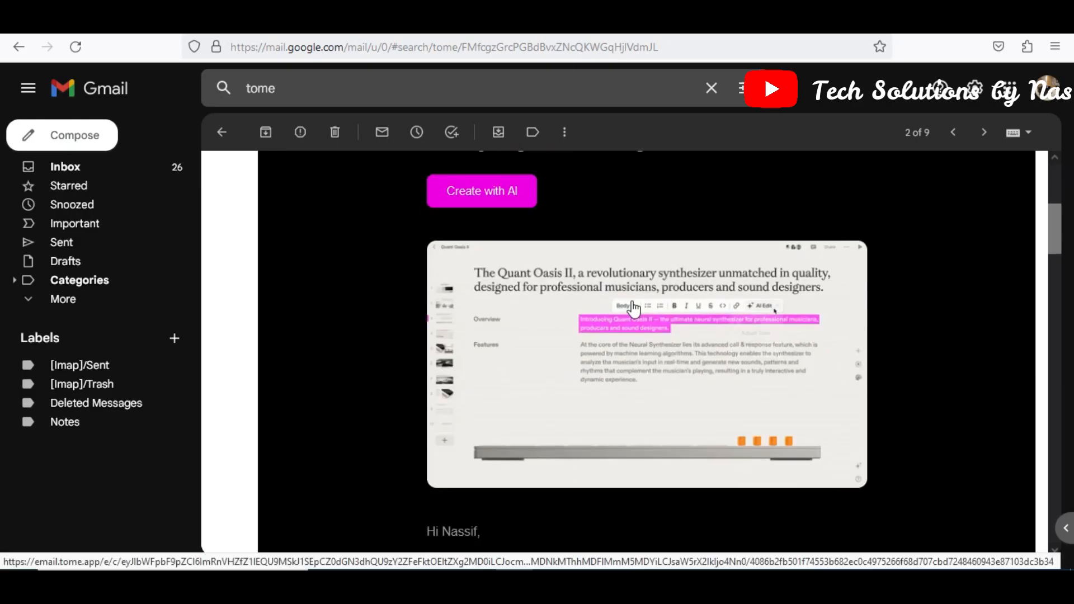
{"action": "left_click", "coordinate": [760, 305]}
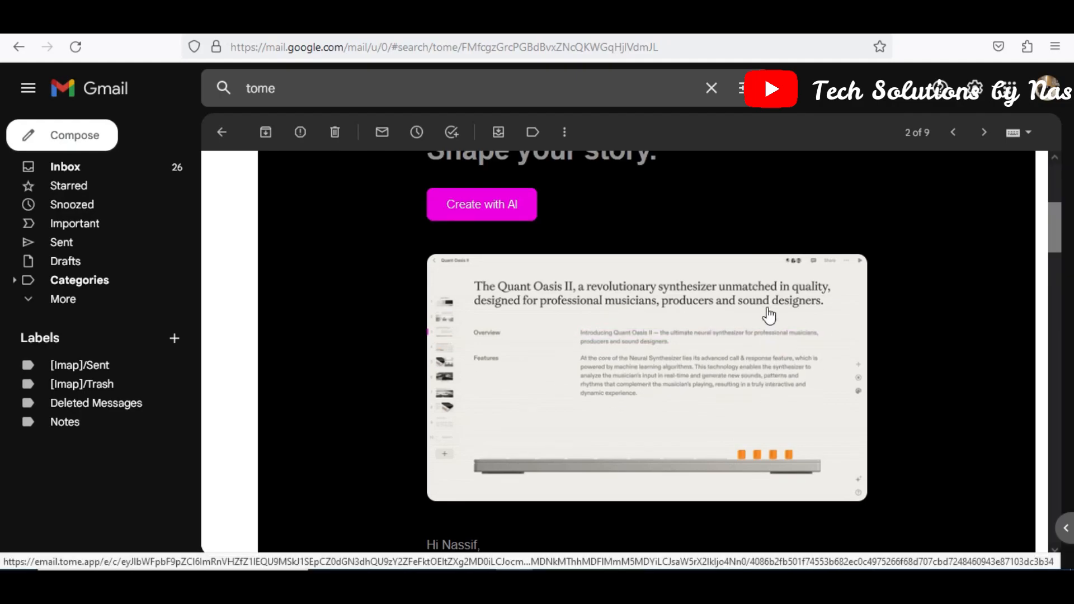
{"action": "scroll", "scroll_direction": "down", "scroll_amount": 3}
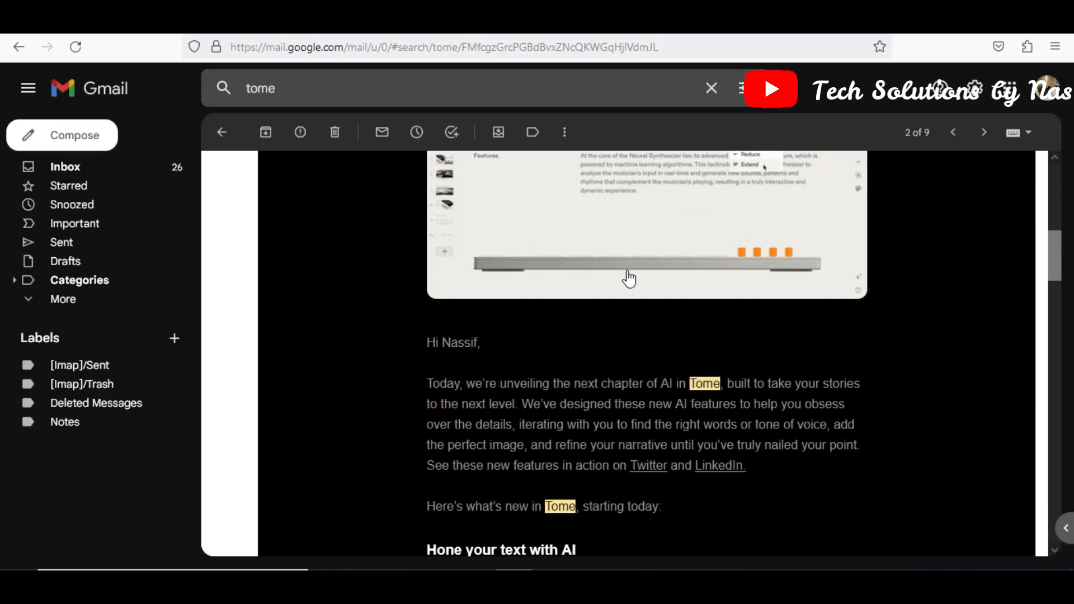
{"action": "scroll", "scroll_direction": "down", "scroll_amount": 3}
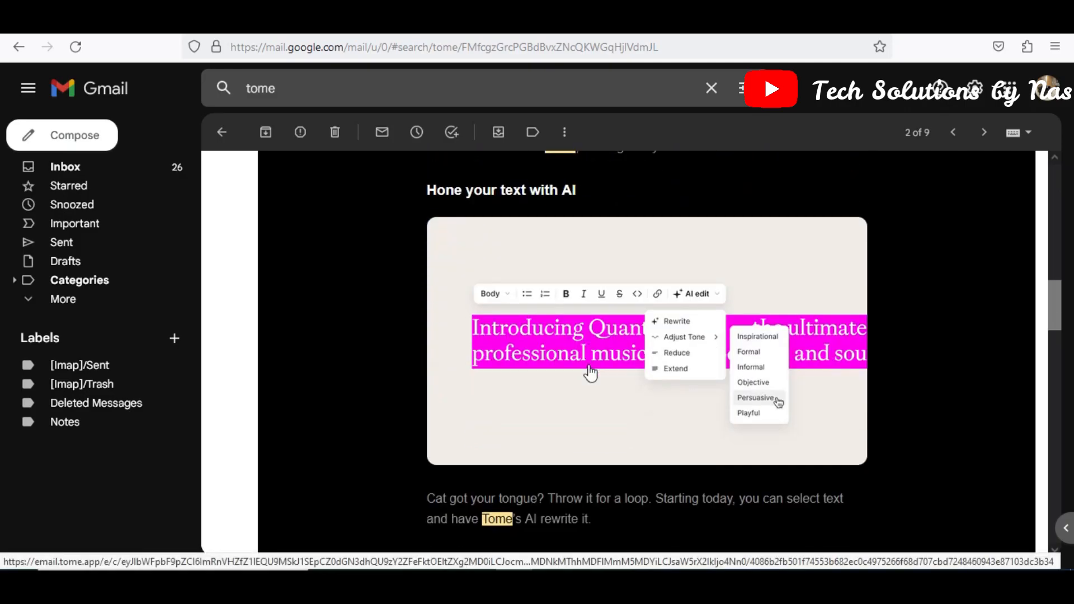
{"action": "scroll", "scroll_direction": "down", "scroll_amount": 3}
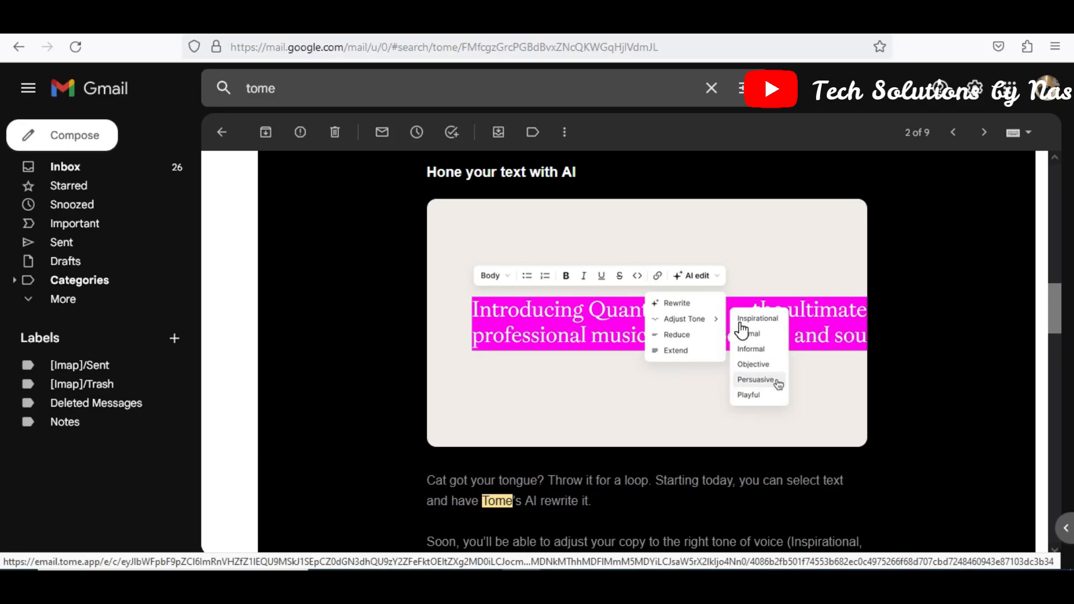
Reach the email's Create with AI link and follow it to the Tome website
{"action": "scroll", "scroll_direction": "down", "scroll_amount": 3}
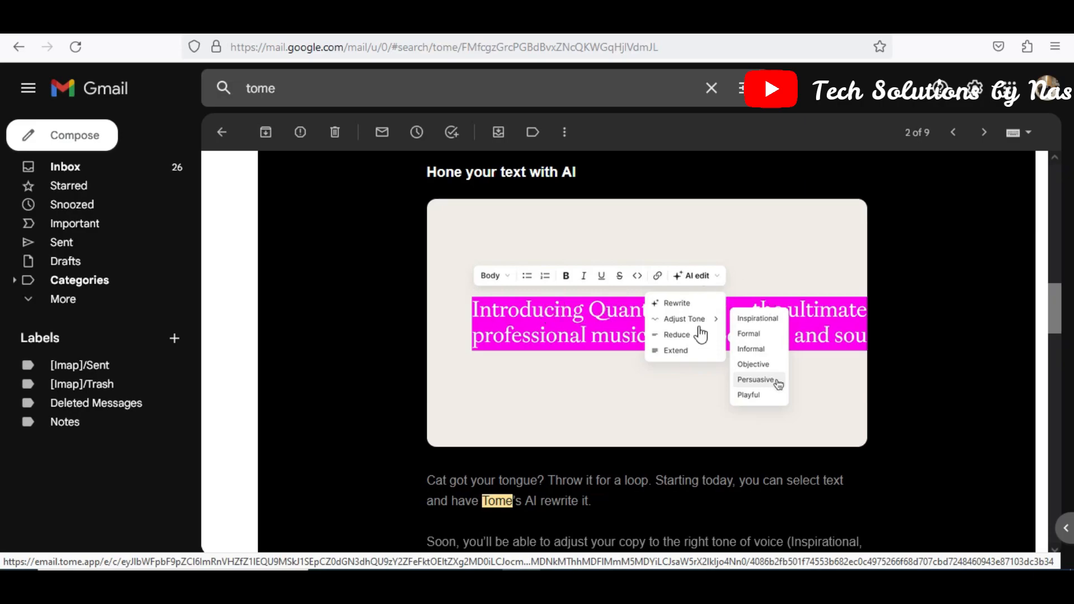
{"action": "mouse_move", "coordinate": [517, 280]}
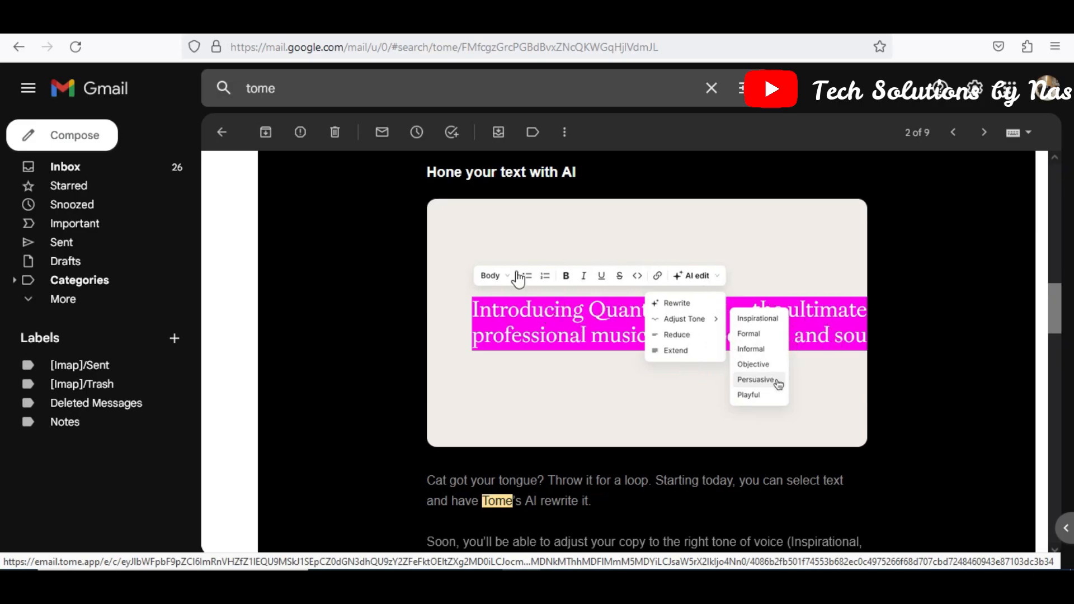
{"action": "scroll", "scroll_direction": "down", "scroll_amount": 3}
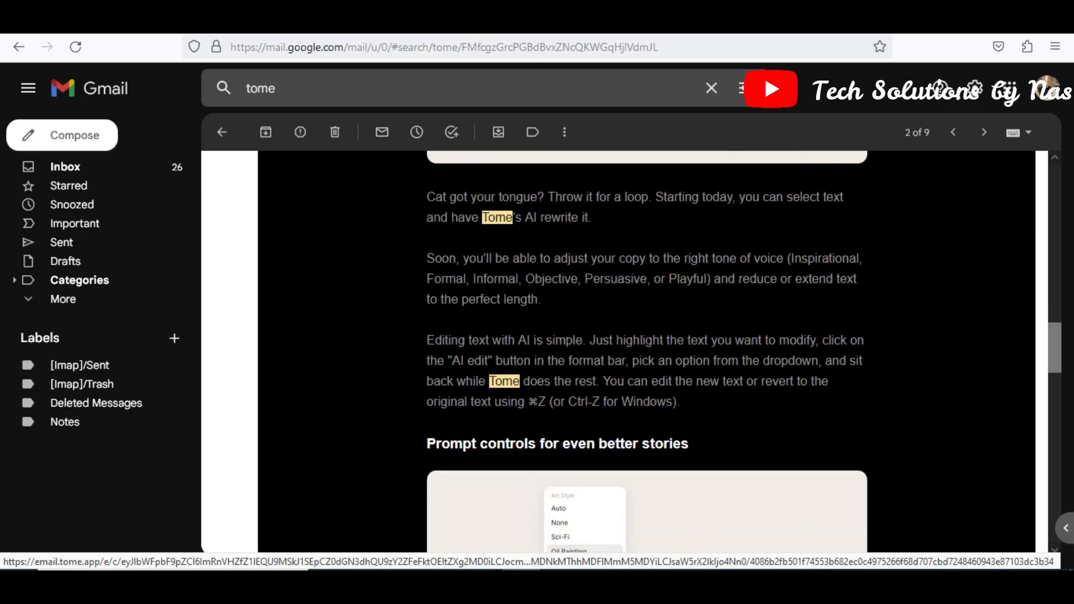
{"action": "scroll", "scroll_direction": "down", "scroll_amount": 3}
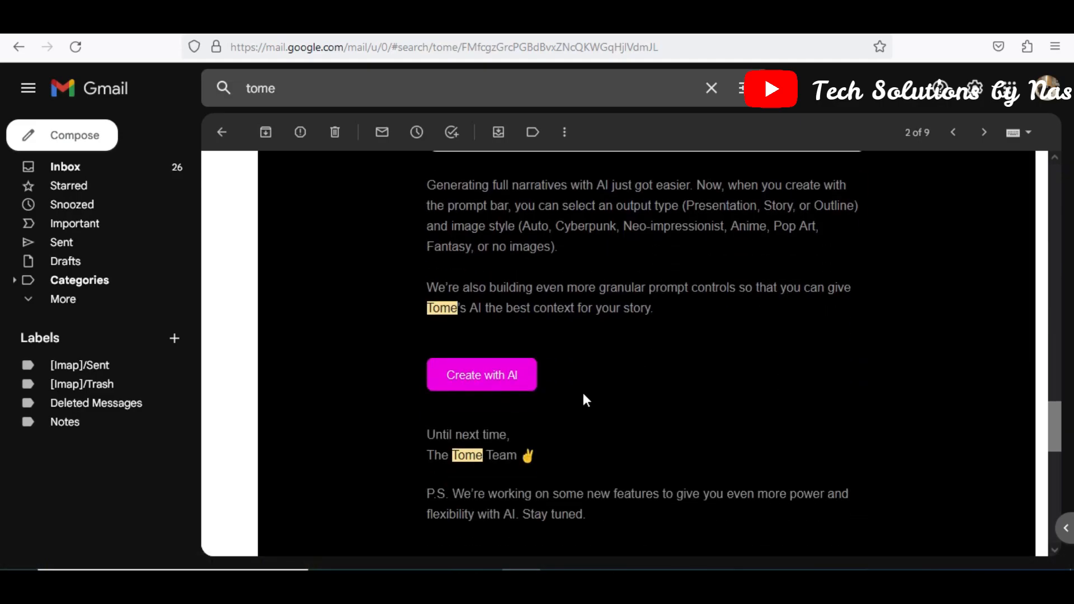
{"action": "left_click", "coordinate": [481, 375]}
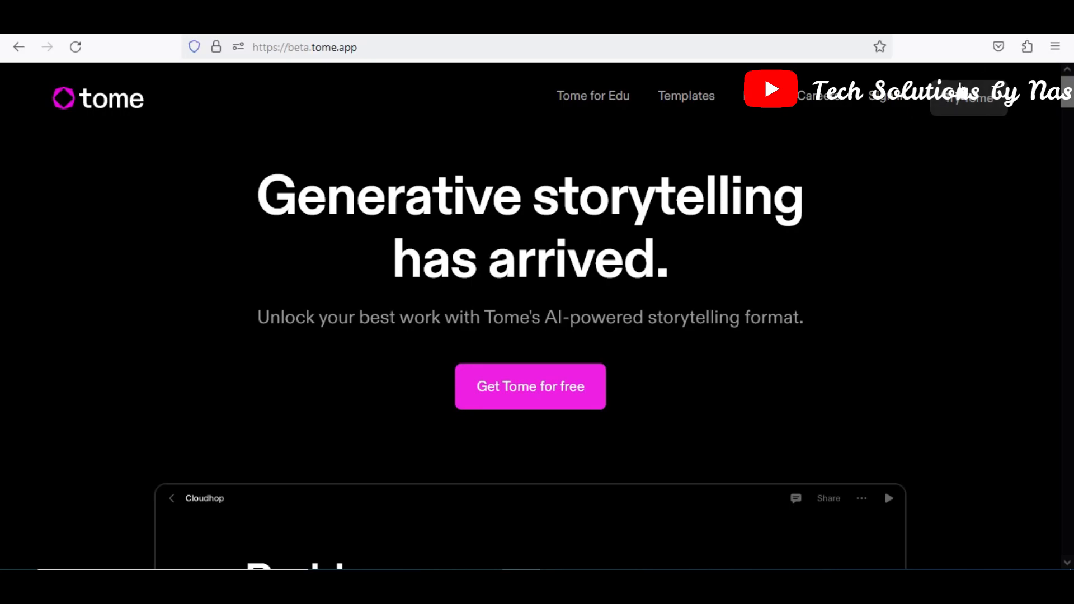
{"action": "mouse_move", "coordinate": [887, 104]}
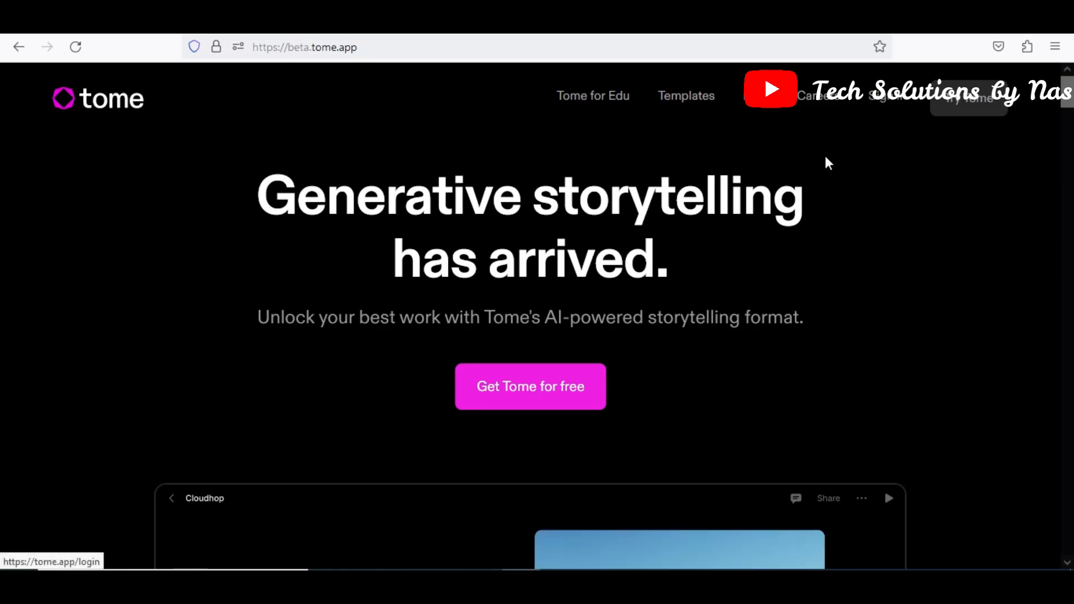
{"action": "mouse_move", "coordinate": [879, 104]}
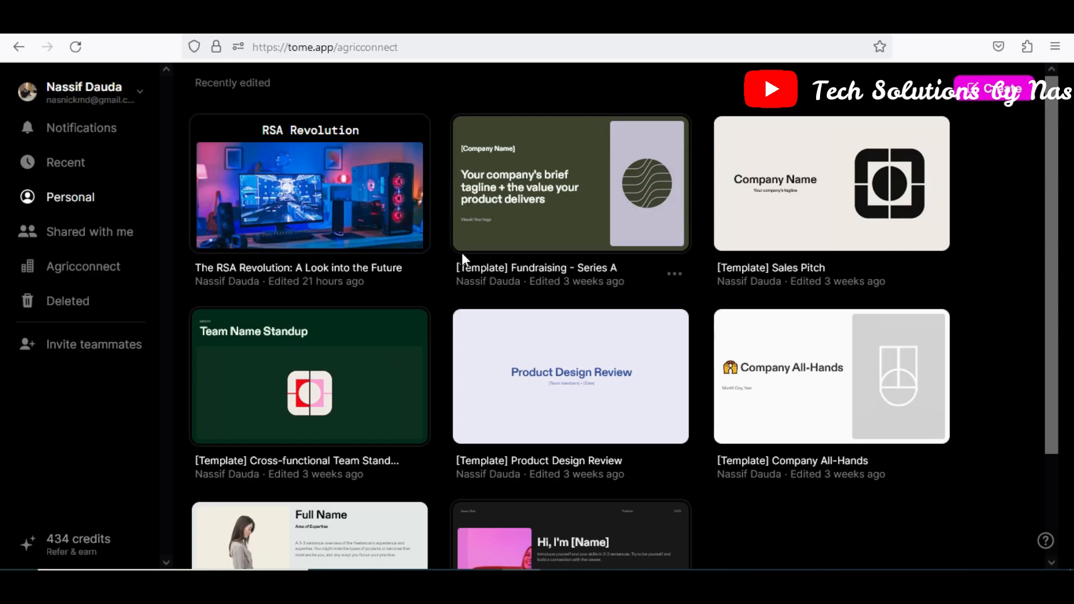
Browse the Recently edited tomes in the workspace
{"action": "scroll", "scroll_direction": "down", "scroll_amount": 3}
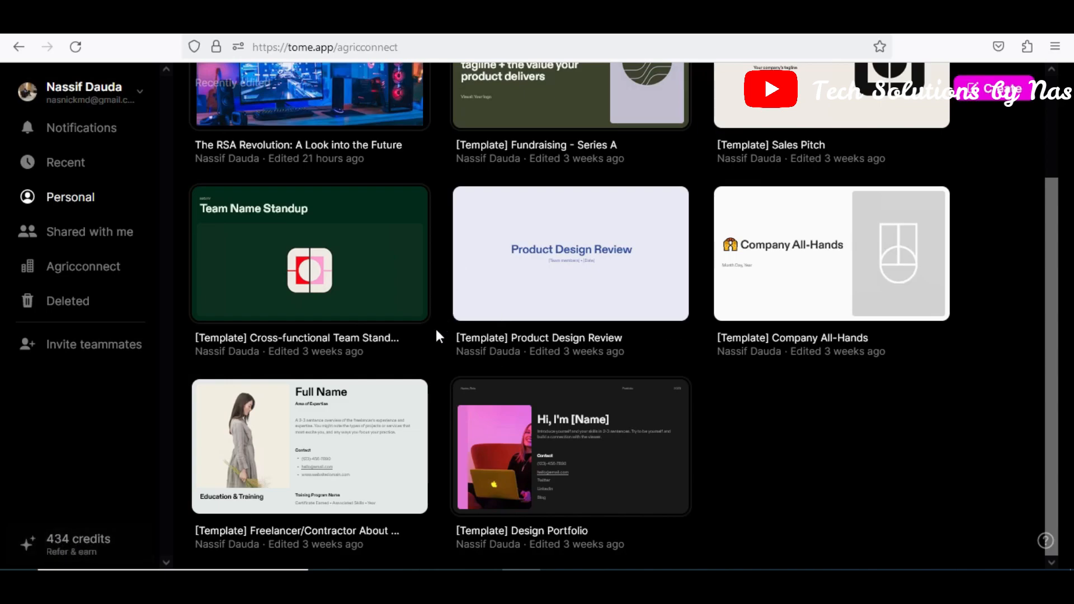
{"action": "scroll", "scroll_direction": "up", "scroll_amount": 3}
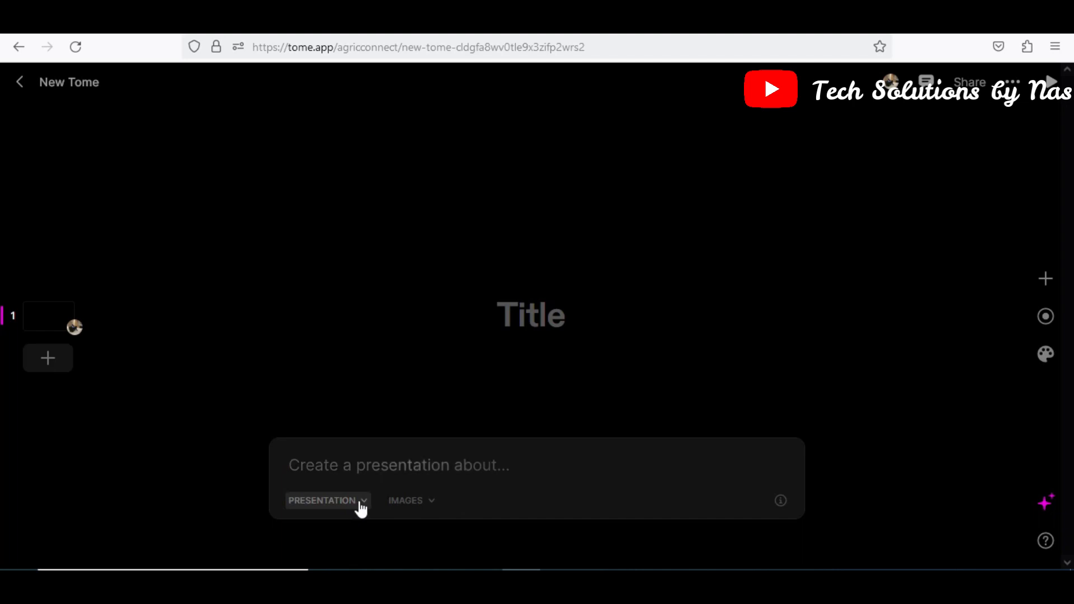
Review the AI output types: Presentation, Presentation Outline and Story
{"action": "left_click", "coordinate": [327, 500]}
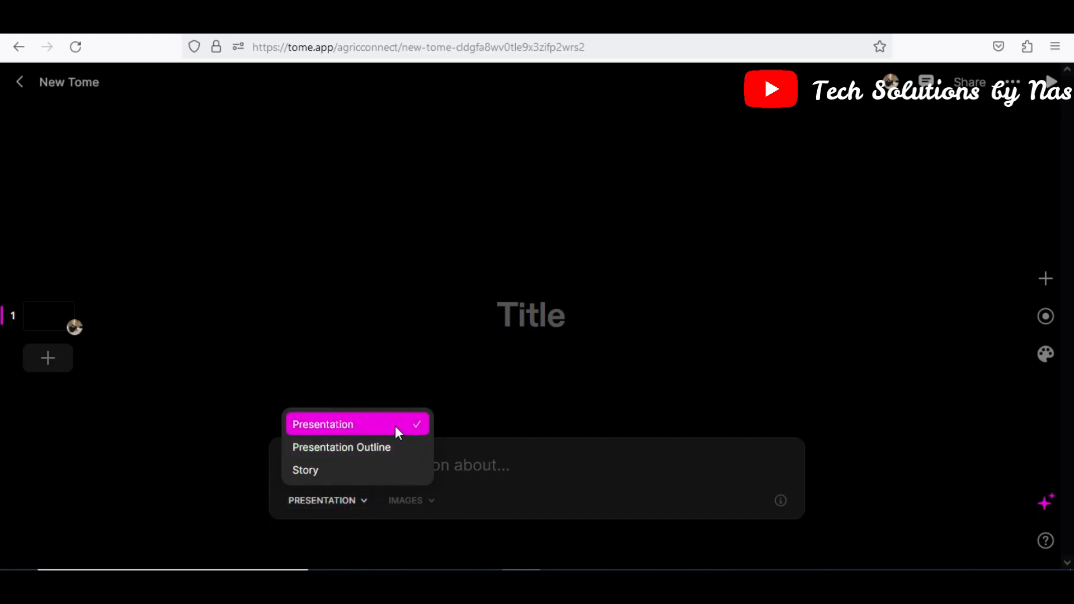
{"action": "mouse_move", "coordinate": [363, 447]}
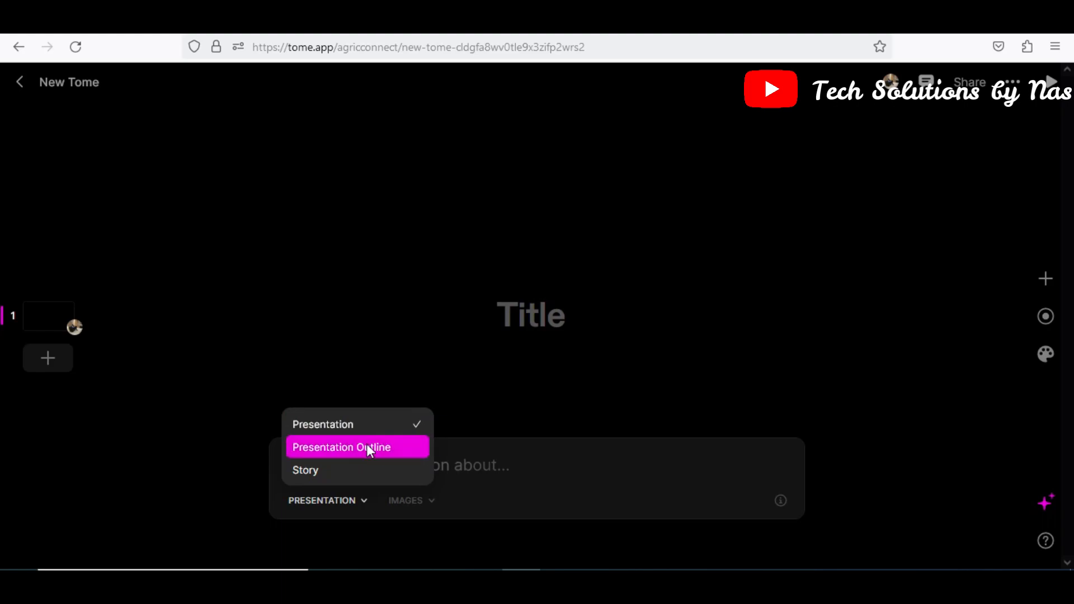
{"action": "mouse_move", "coordinate": [310, 472]}
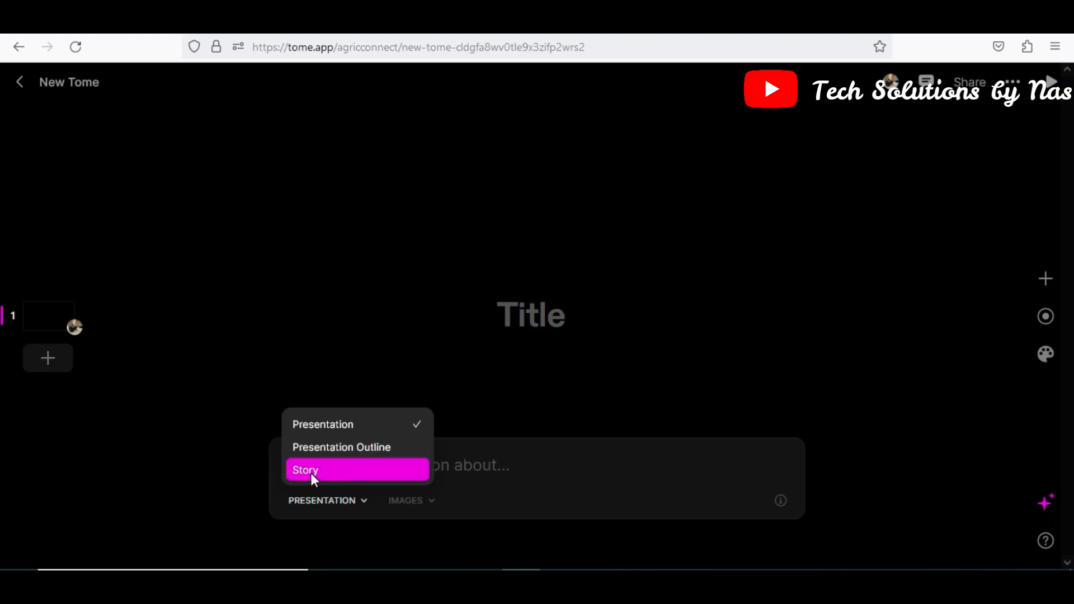
{"action": "mouse_move", "coordinate": [331, 475]}
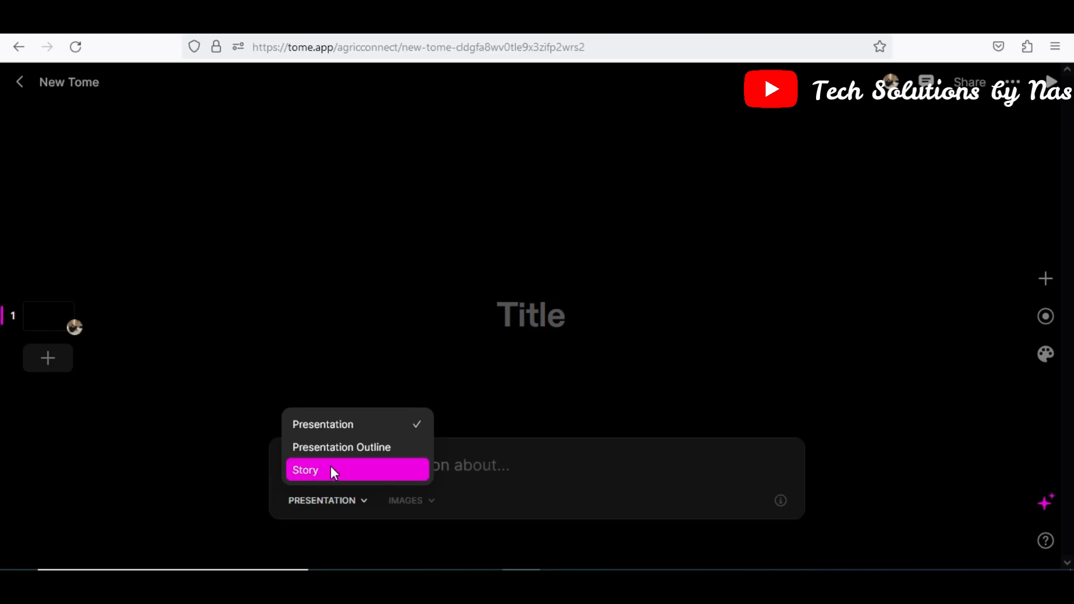
{"action": "mouse_move", "coordinate": [358, 475]}
{"action": "type", "text": "Software revolution"}
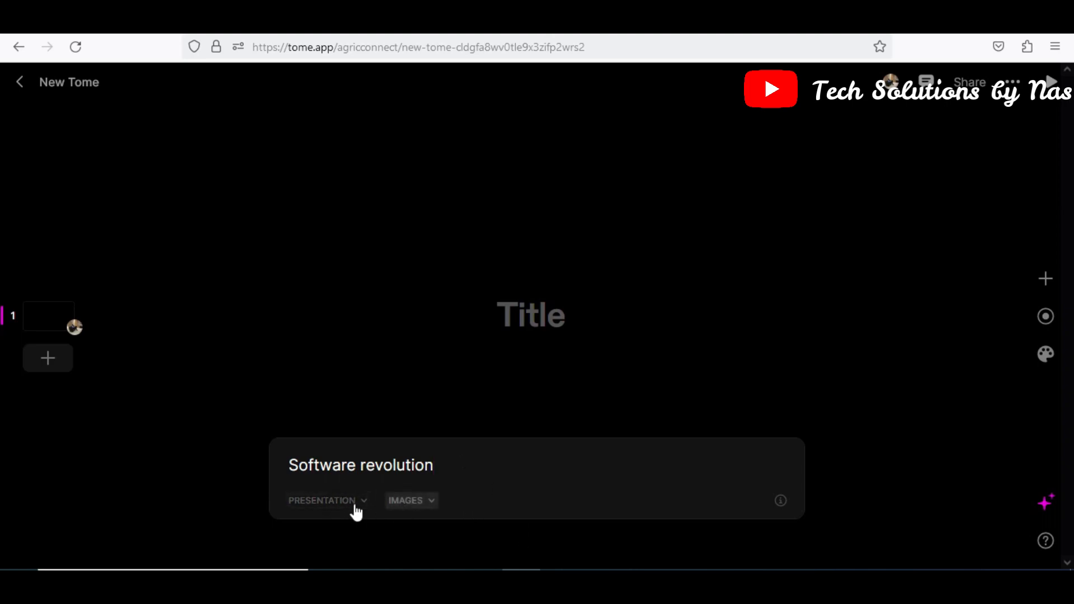
Choose Cyberpunk as the art style for the generated images
{"action": "left_click", "coordinate": [410, 501]}
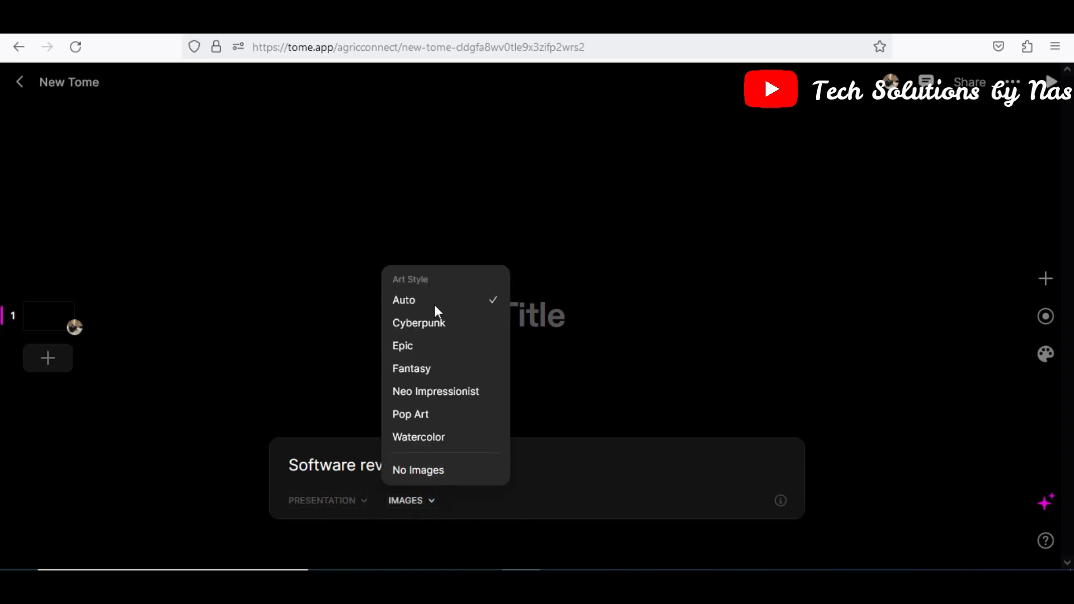
{"action": "mouse_move", "coordinate": [419, 322]}
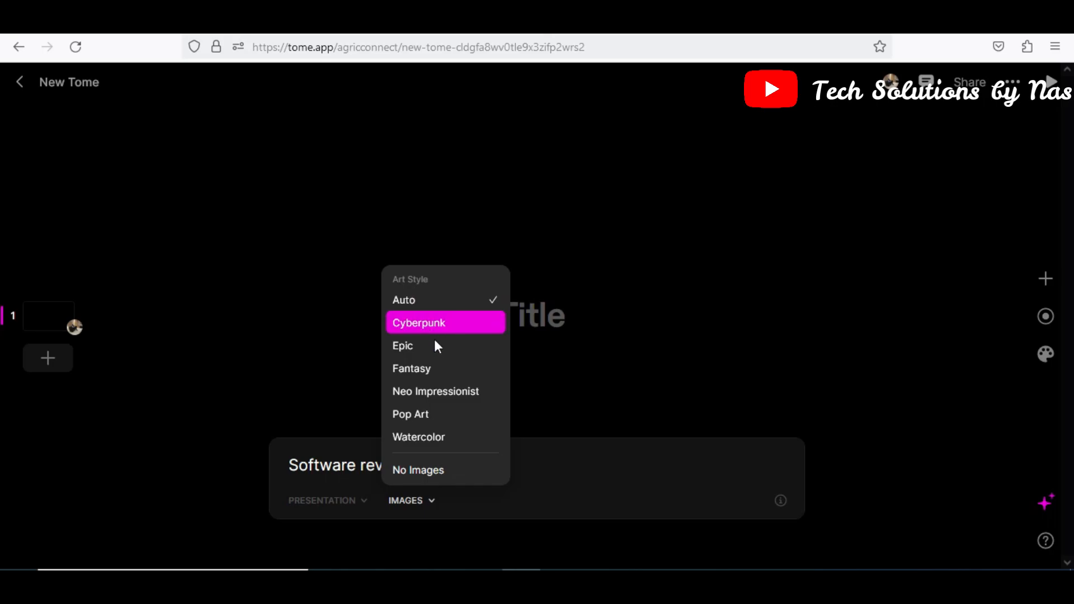
{"action": "mouse_move", "coordinate": [414, 414]}
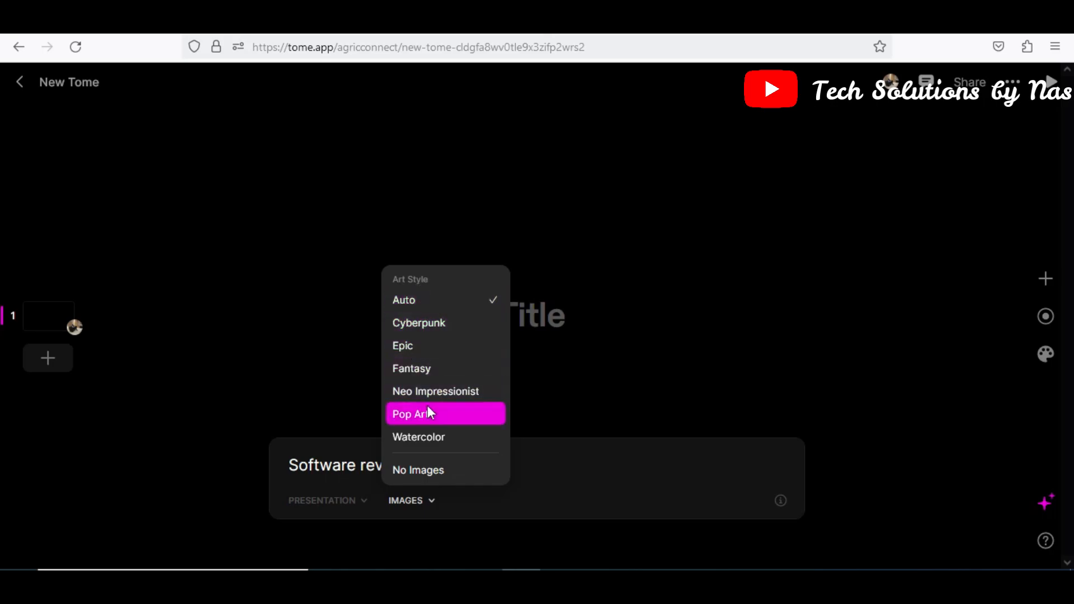
{"action": "mouse_move", "coordinate": [443, 368]}
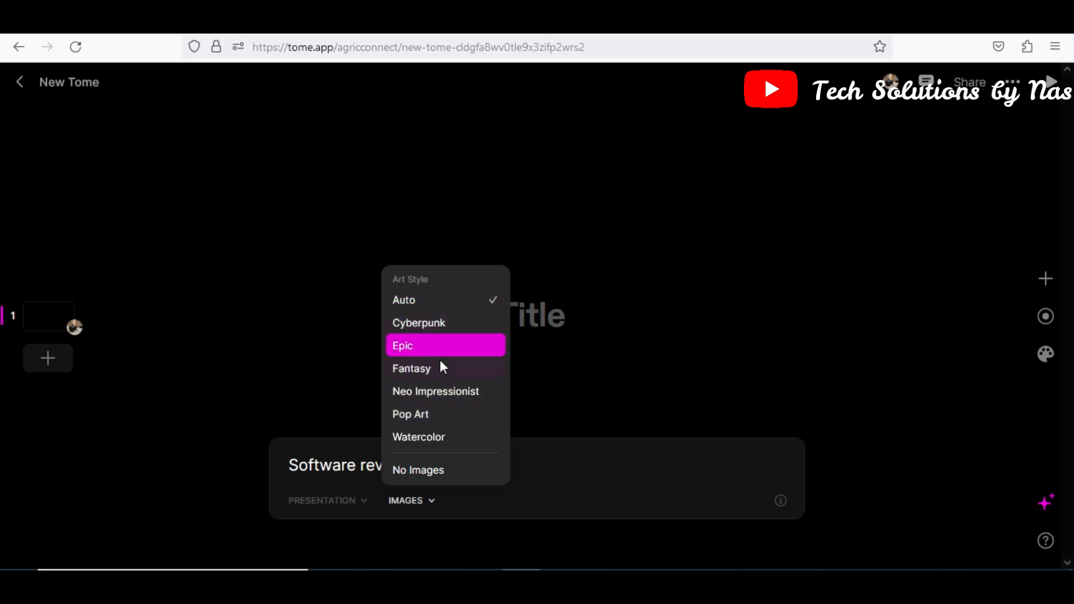
{"action": "mouse_move", "coordinate": [439, 323]}
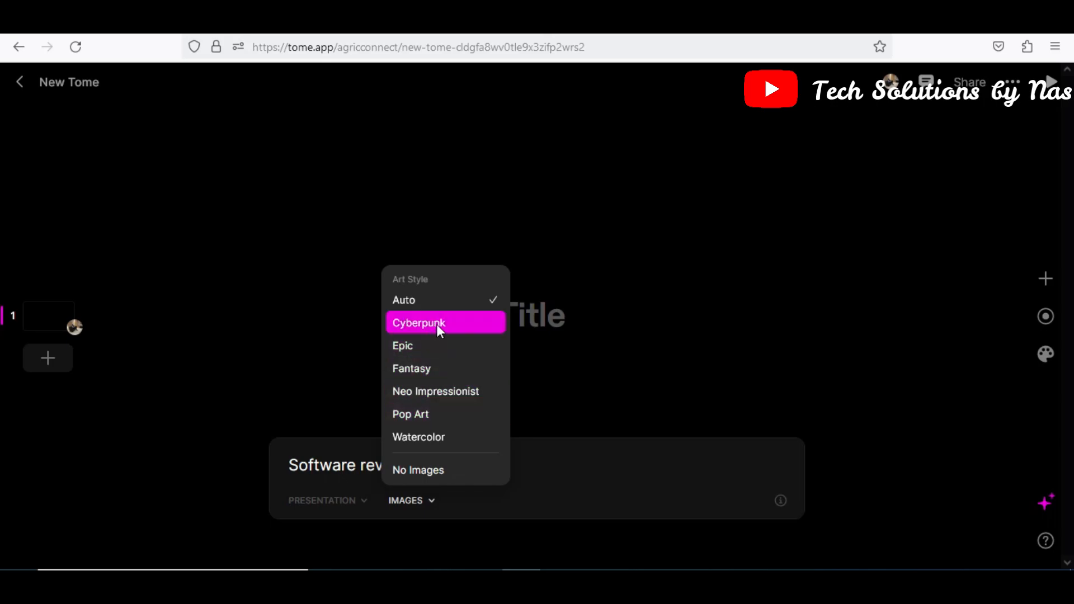
{"action": "left_click", "coordinate": [417, 322]}
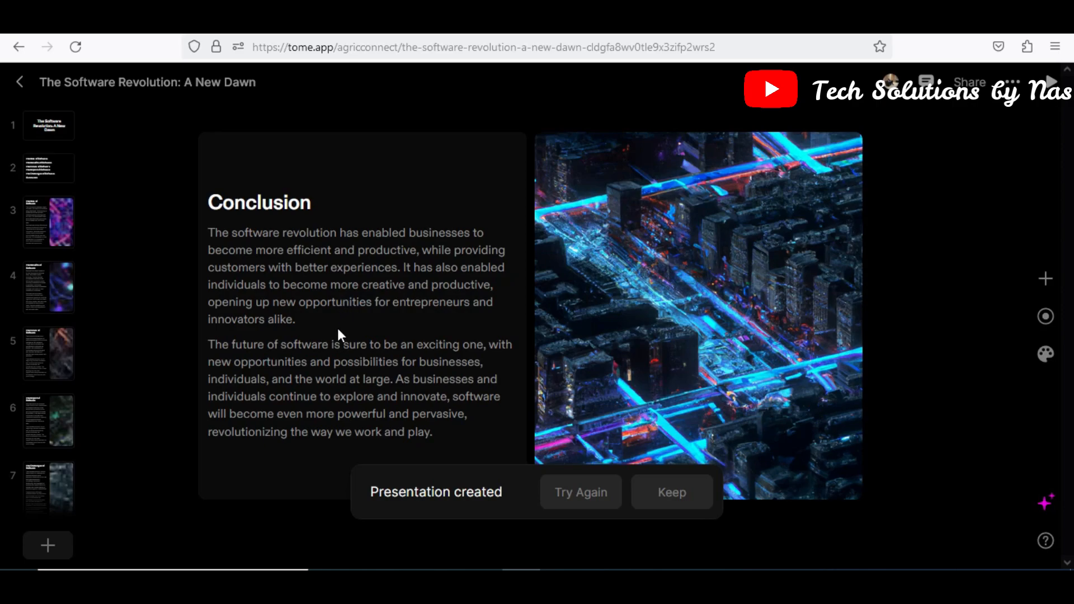
Review the title, topics, The Rise of Software and final slides of the presentation
{"action": "left_click", "coordinate": [48, 222]}
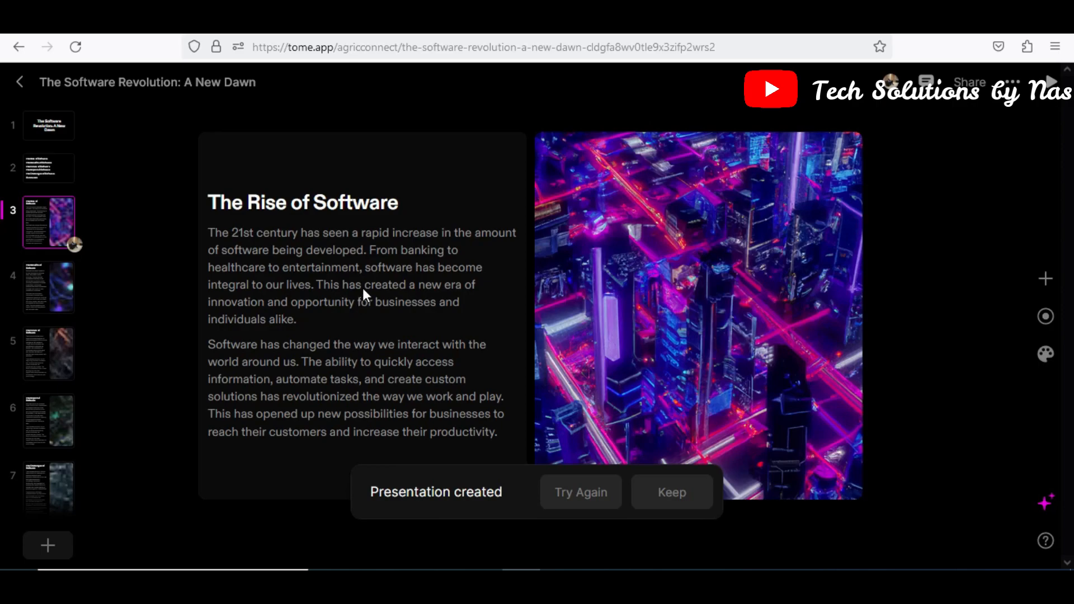
{"action": "mouse_move", "coordinate": [368, 312]}
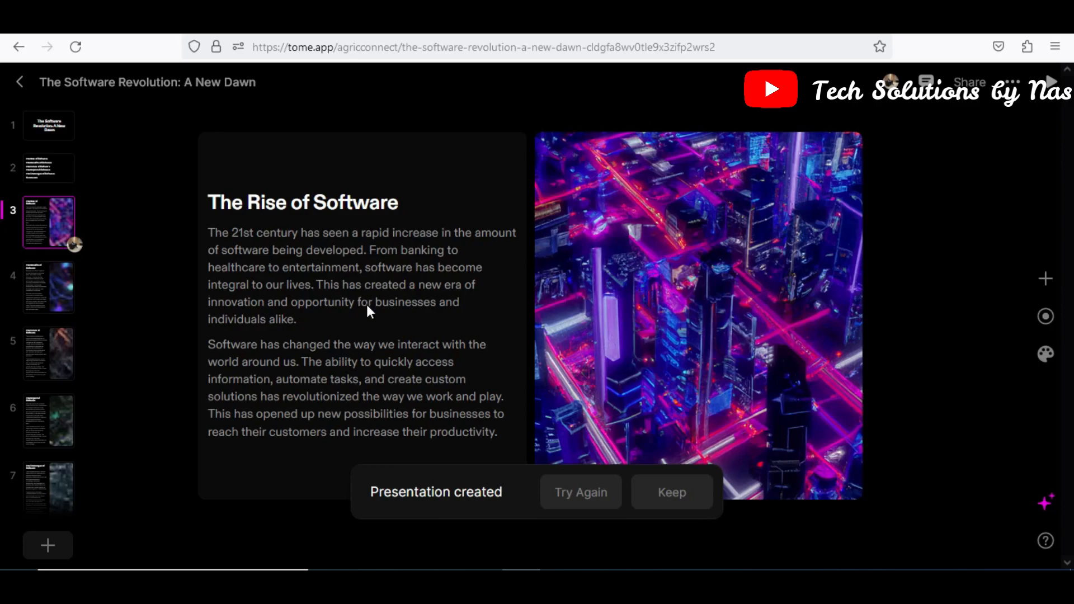
{"action": "mouse_move", "coordinate": [368, 319]}
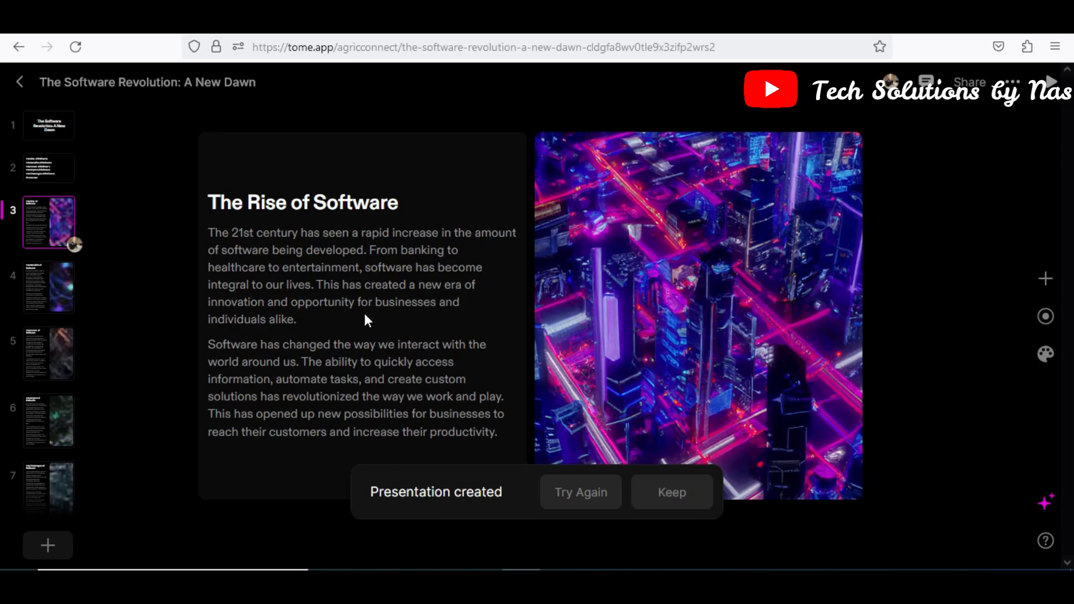
{"action": "left_click", "coordinate": [48, 124]}
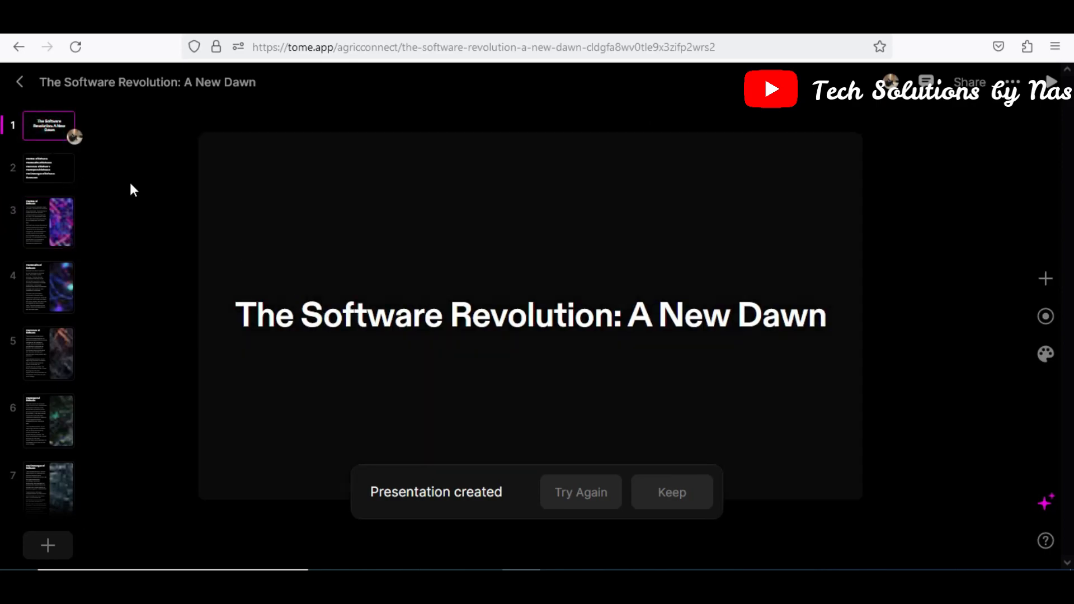
{"action": "left_click", "coordinate": [48, 168]}
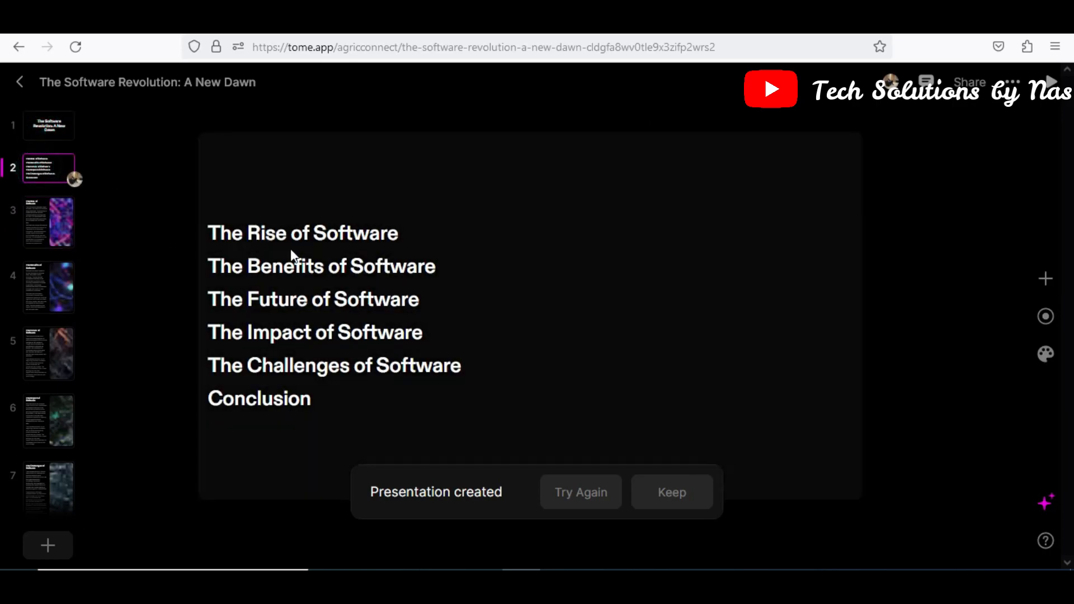
{"action": "mouse_move", "coordinate": [394, 287]}
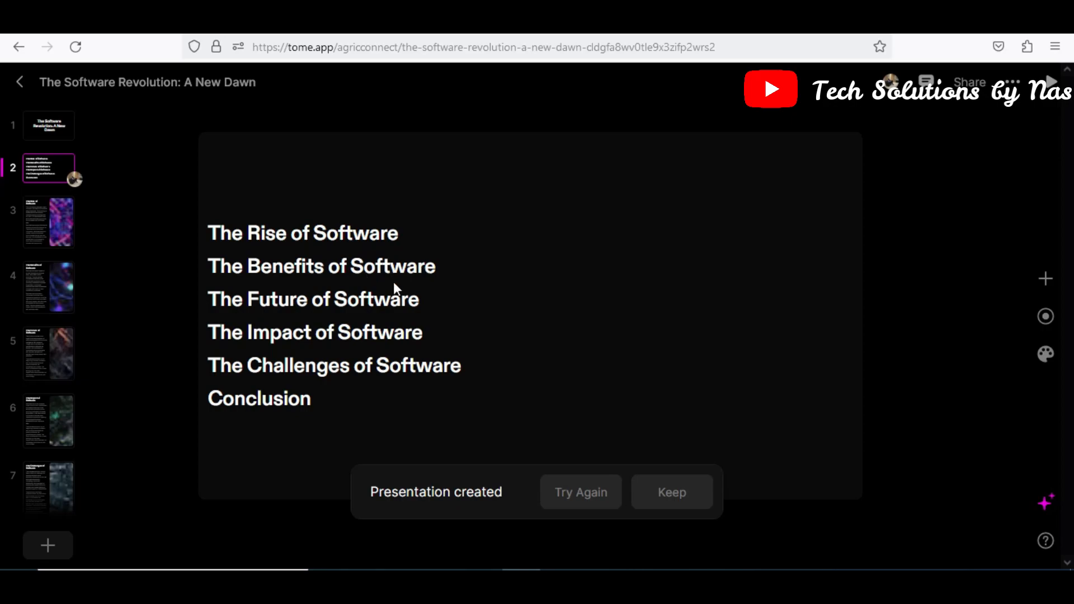
{"action": "left_click", "coordinate": [48, 222]}
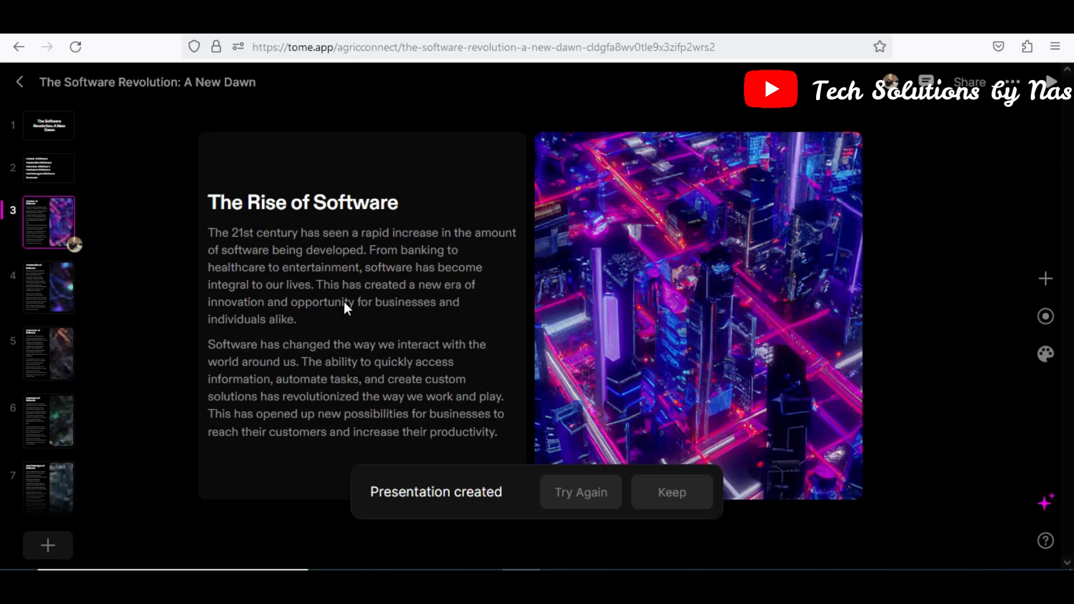
{"action": "mouse_move", "coordinate": [310, 221]}
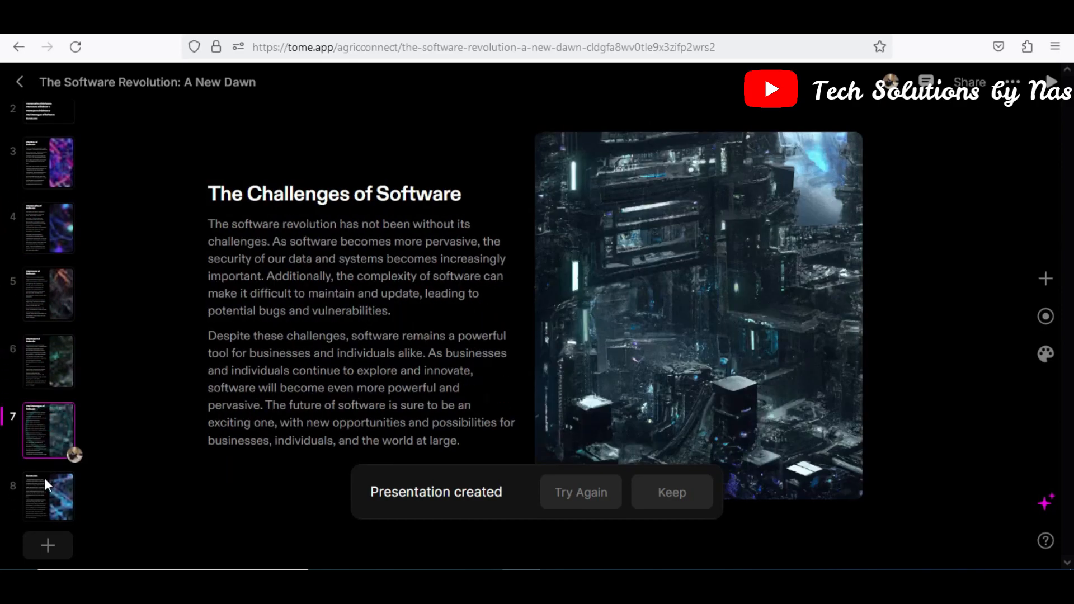
{"action": "left_click", "coordinate": [49, 496]}
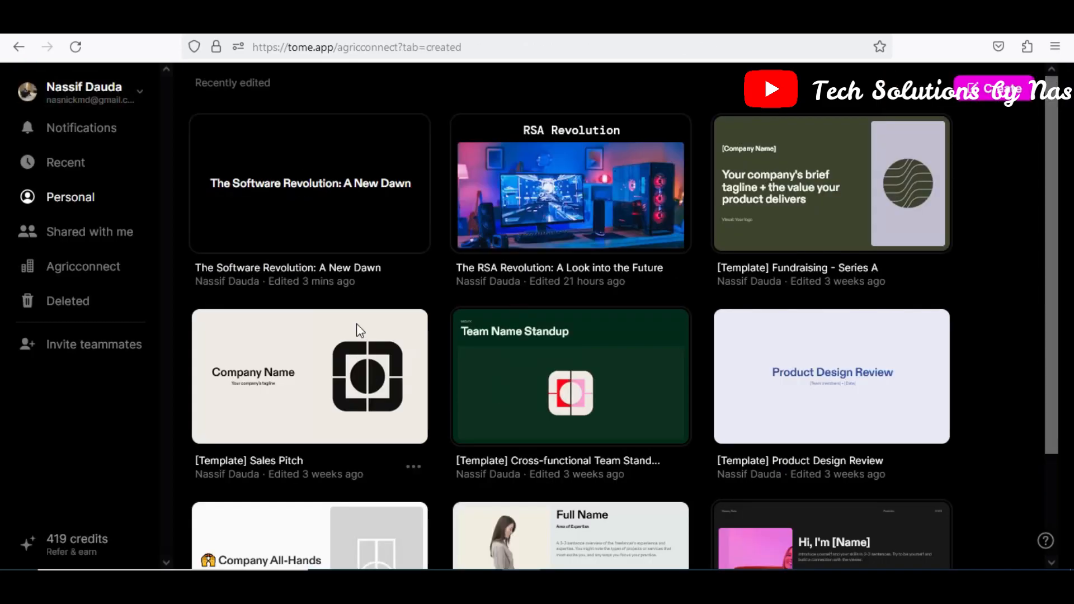
{"action": "mouse_move", "coordinate": [349, 266]}
{"action": "type", "text": "Software Revolution"}
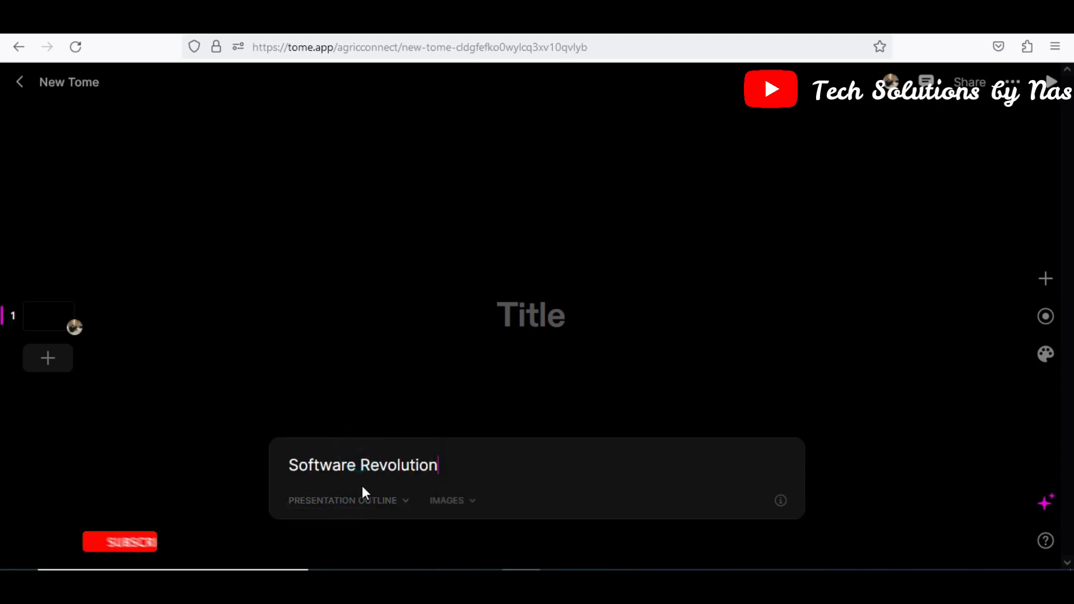
Pick an art style for the outline presentation's generated images
{"action": "left_click", "coordinate": [450, 500]}
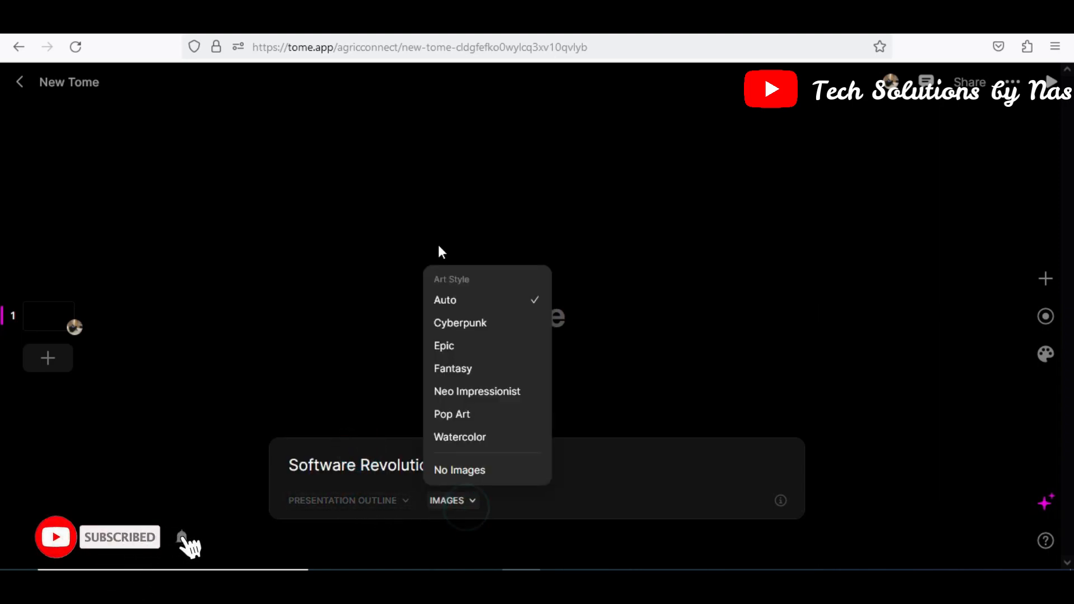
{"action": "left_click", "coordinate": [444, 346]}
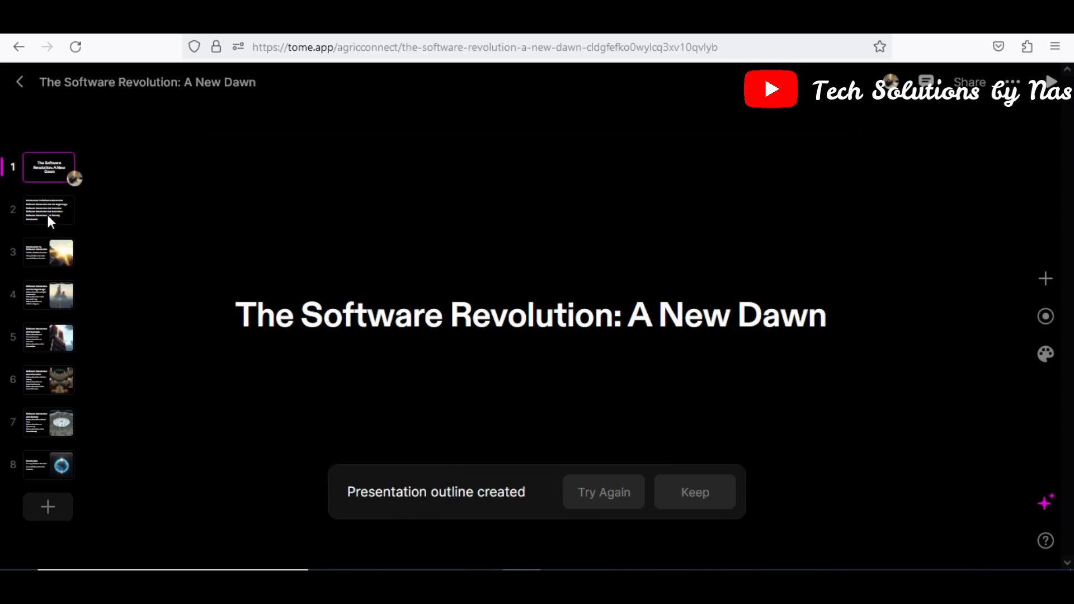
Review the topic list, Introduction, Digital Age and Education outline slides
{"action": "left_click", "coordinate": [48, 210]}
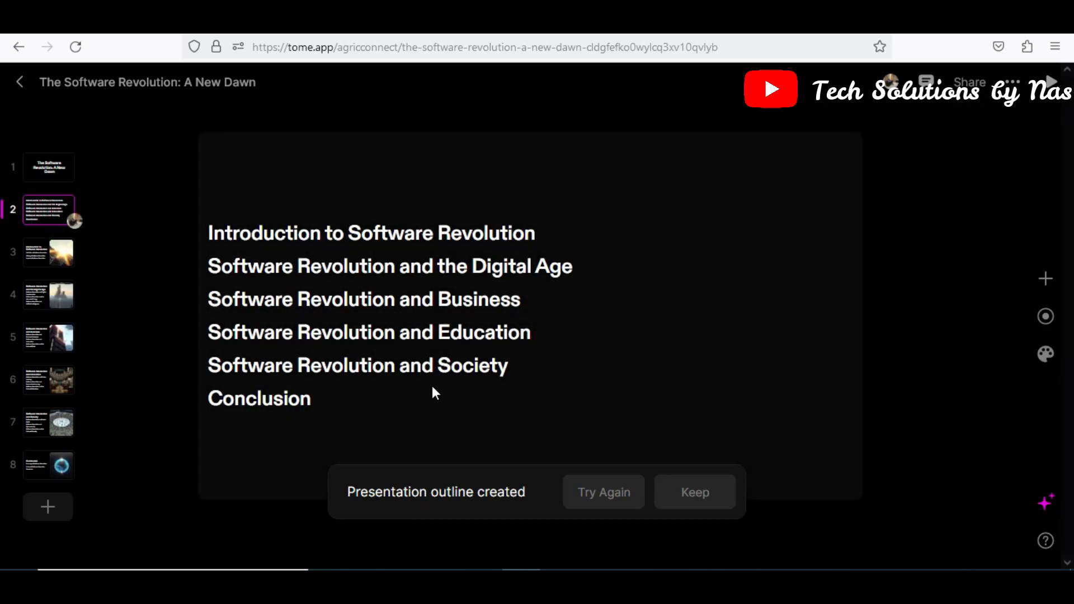
{"action": "mouse_move", "coordinate": [524, 304]}
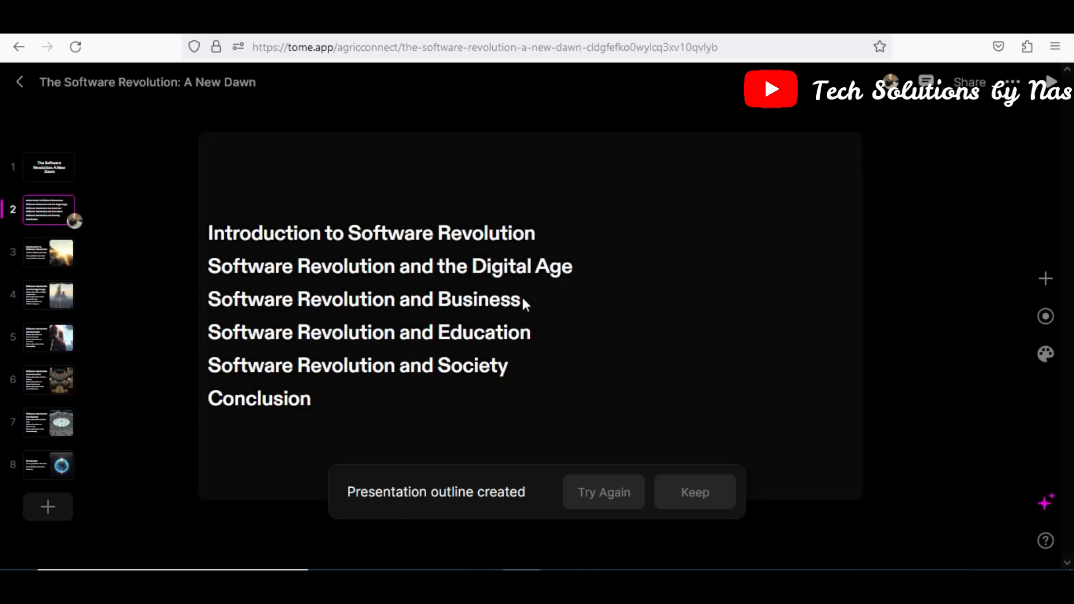
{"action": "mouse_move", "coordinate": [325, 268]}
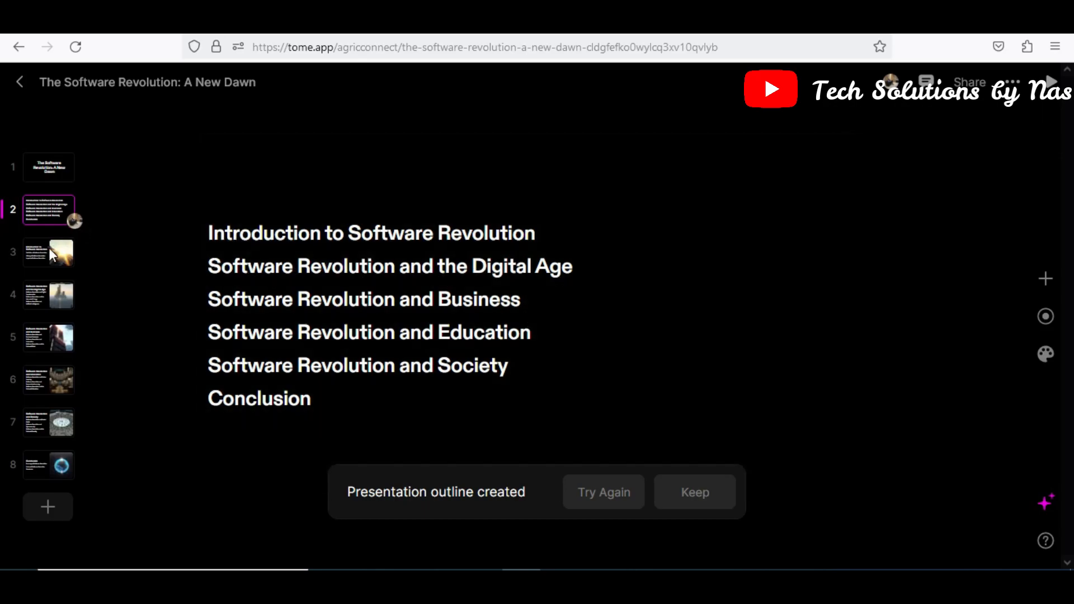
{"action": "left_click", "coordinate": [48, 251]}
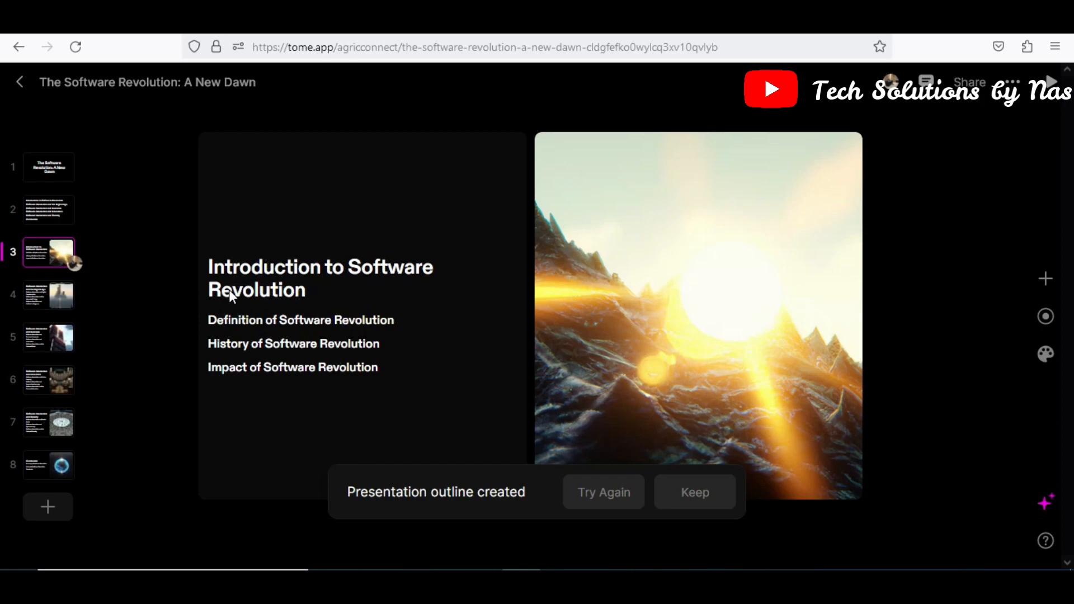
{"action": "mouse_move", "coordinate": [258, 310]}
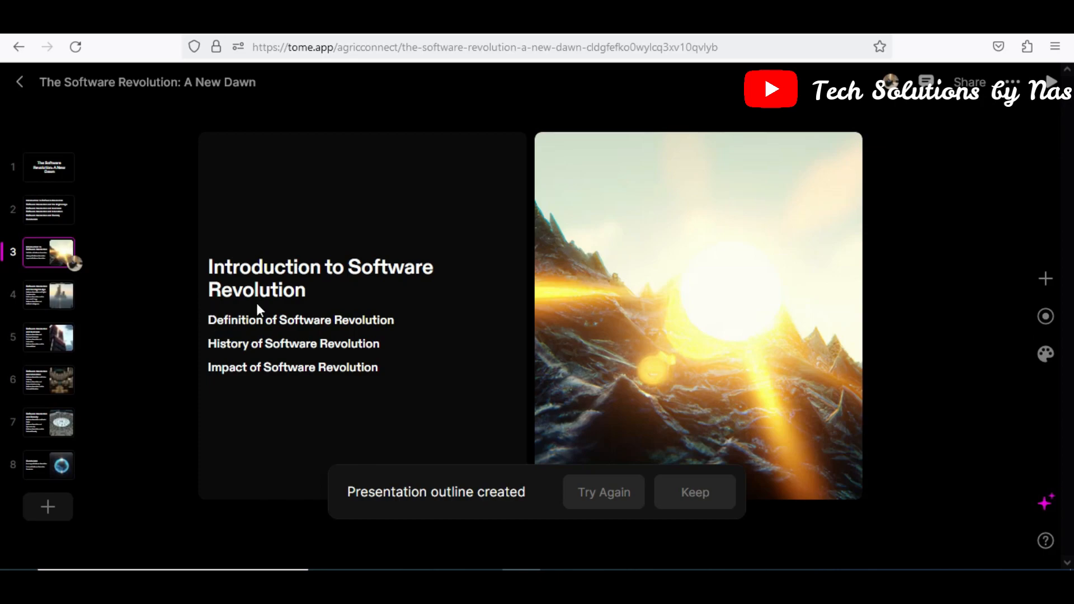
{"action": "mouse_move", "coordinate": [249, 329]}
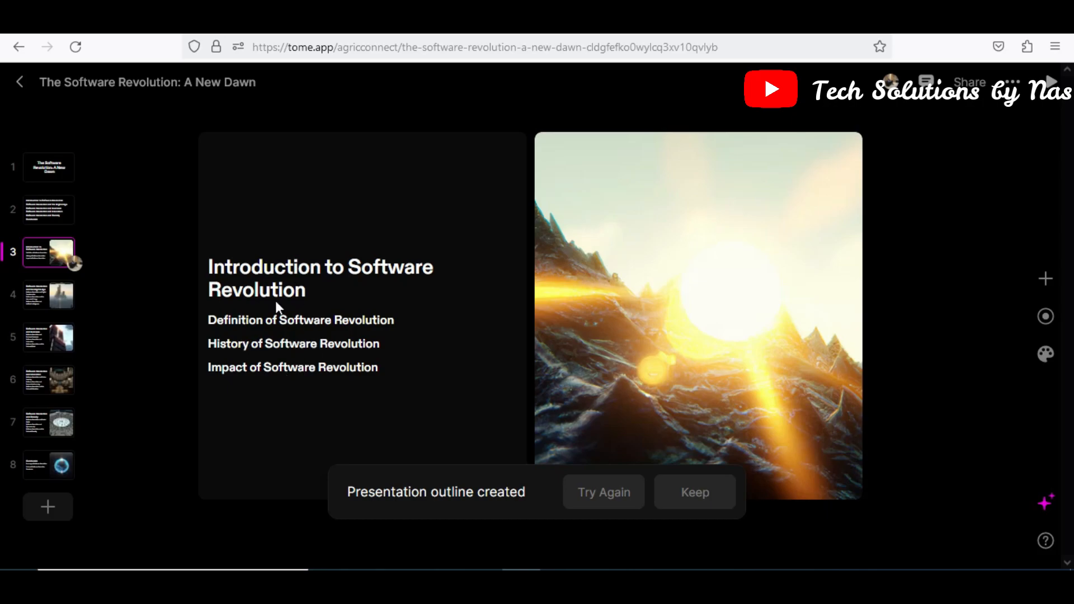
{"action": "left_click", "coordinate": [48, 295]}
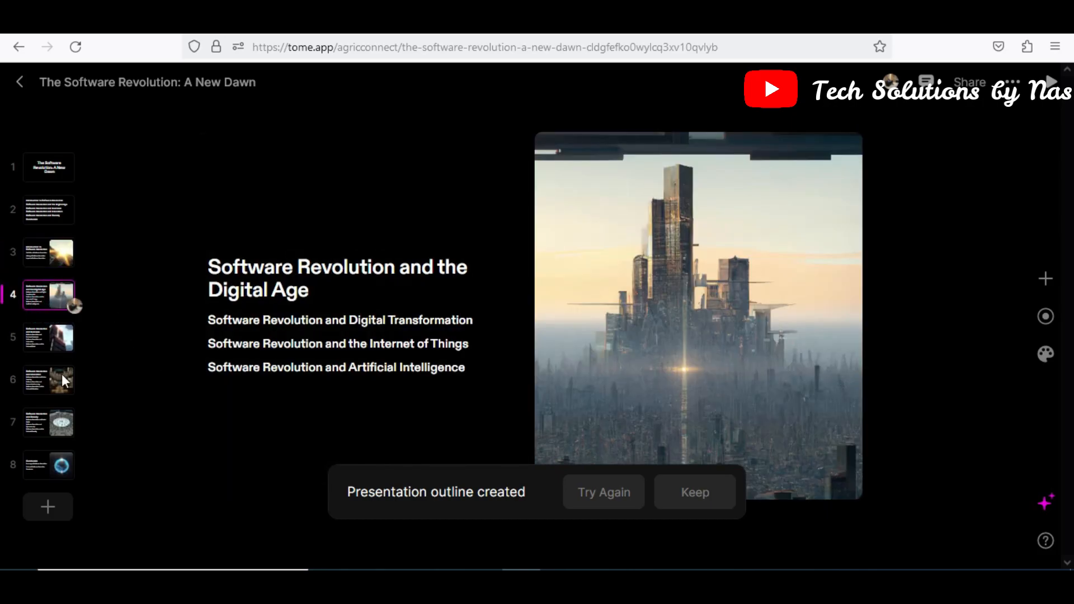
{"action": "left_click", "coordinate": [48, 379]}
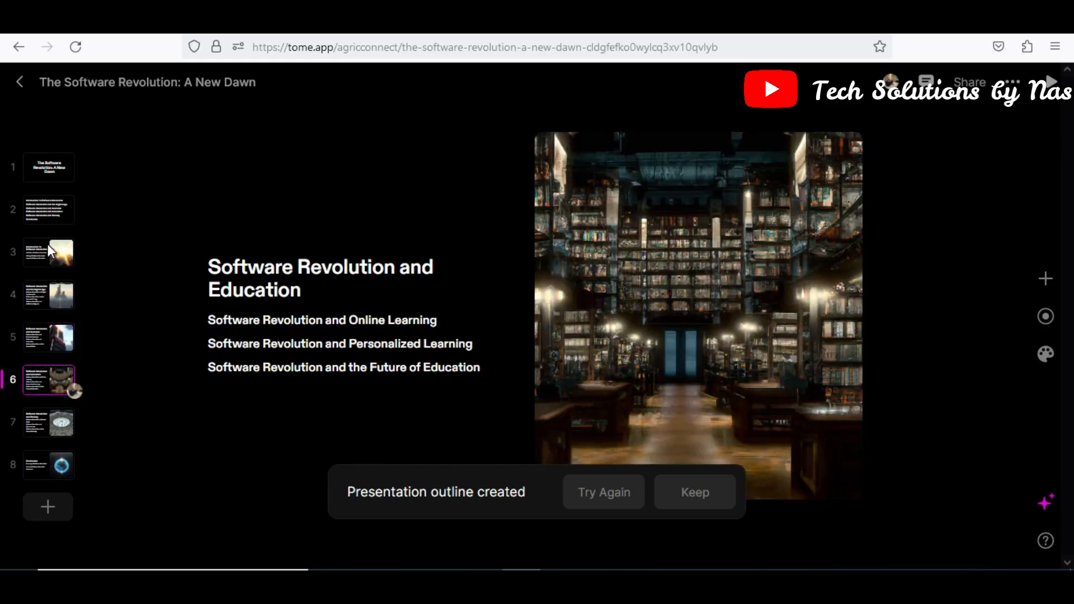
{"action": "left_click", "coordinate": [48, 252]}
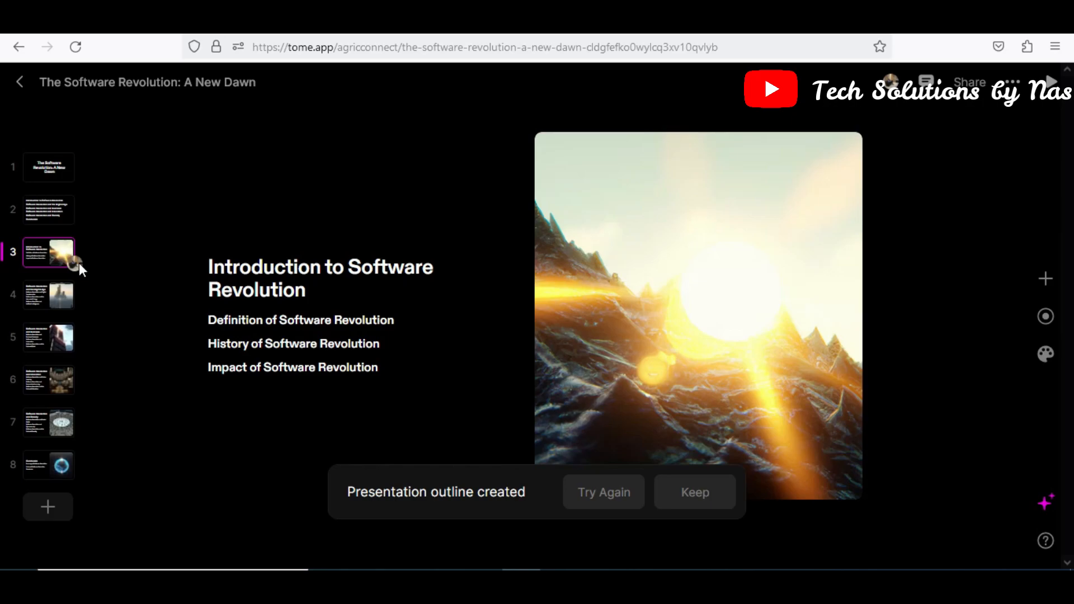
Review the Society, Business and Conclusion slides, then leave the outline presentation
{"action": "left_click", "coordinate": [48, 296]}
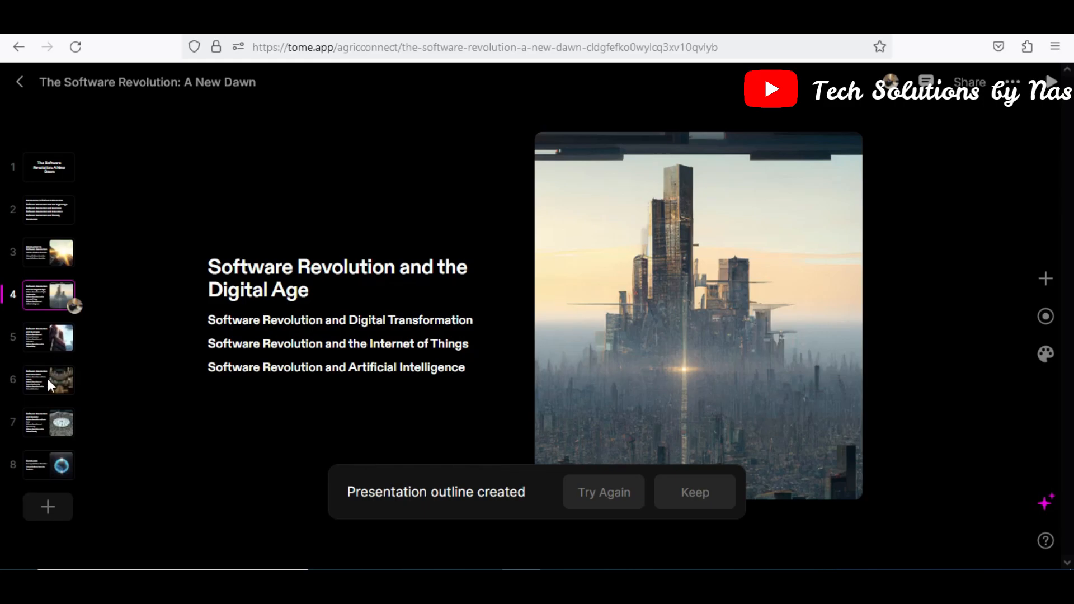
{"action": "left_click", "coordinate": [48, 423]}
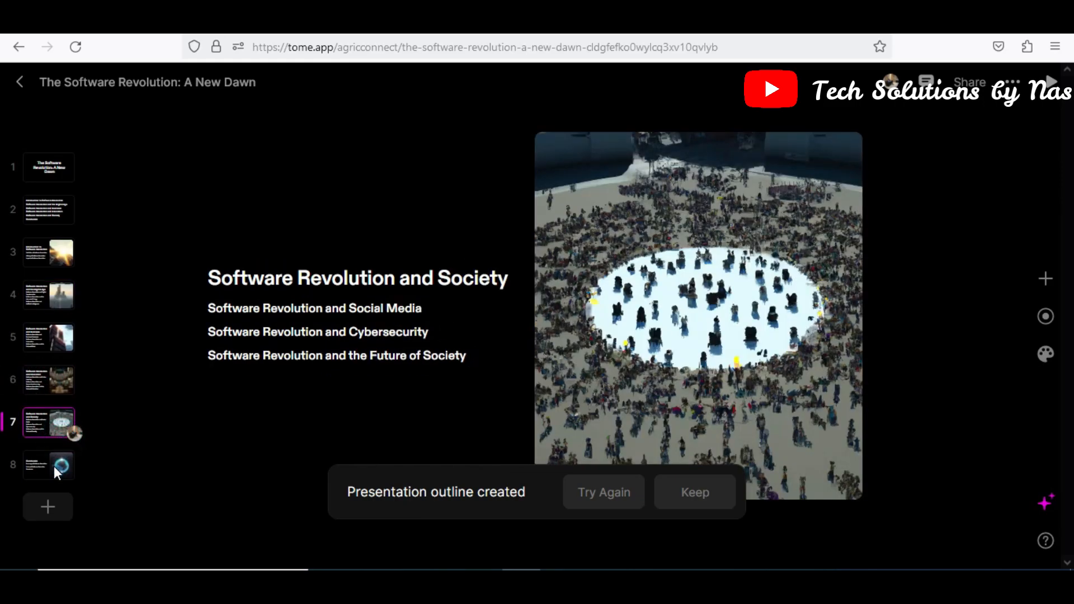
{"action": "left_click", "coordinate": [48, 210]}
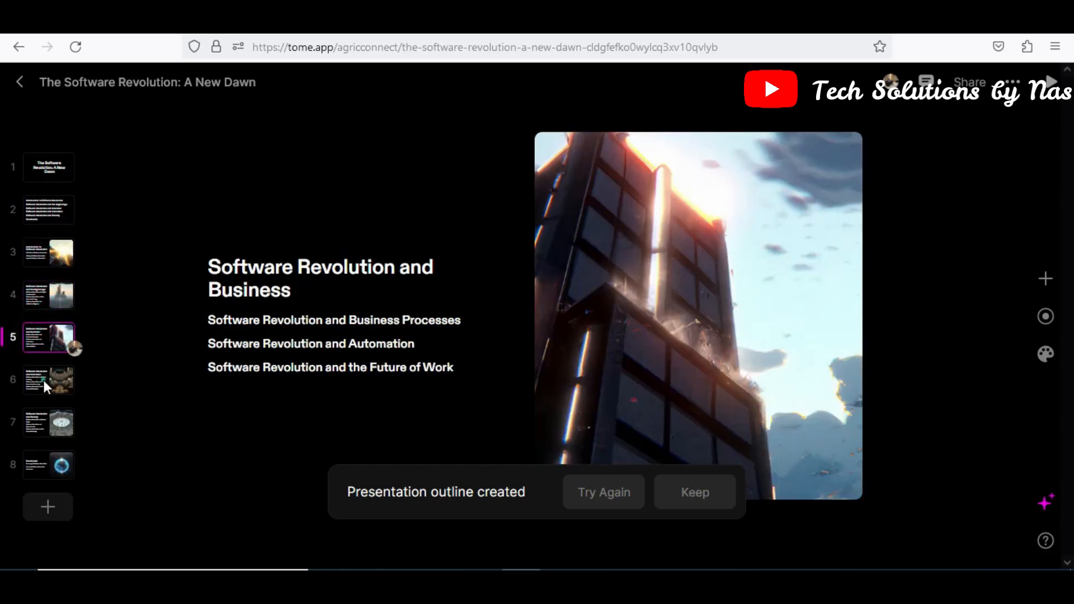
{"action": "left_click", "coordinate": [48, 466]}
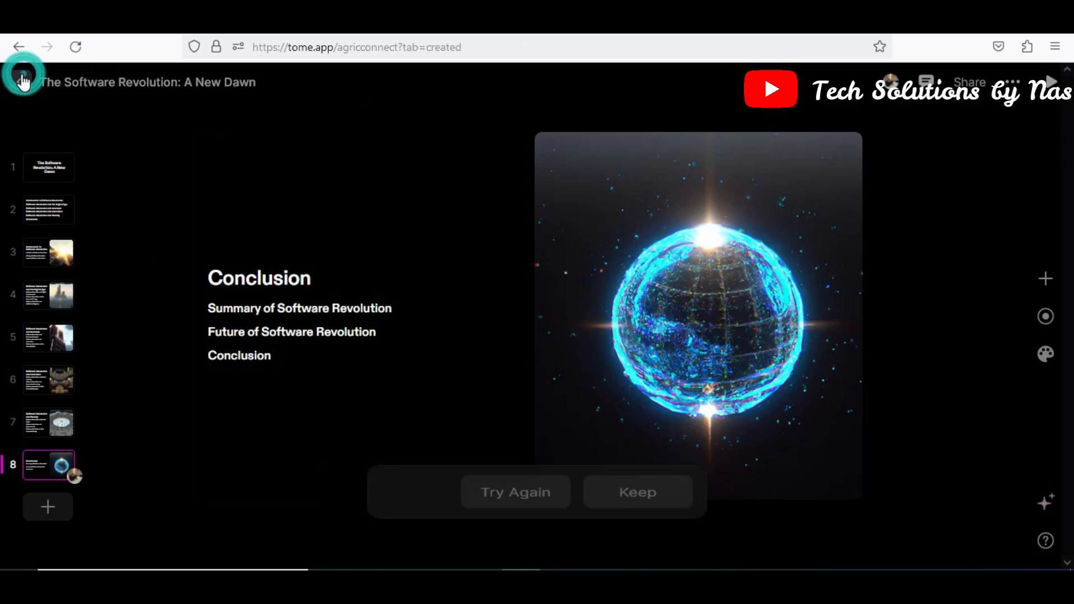
{"action": "left_click", "coordinate": [21, 47]}
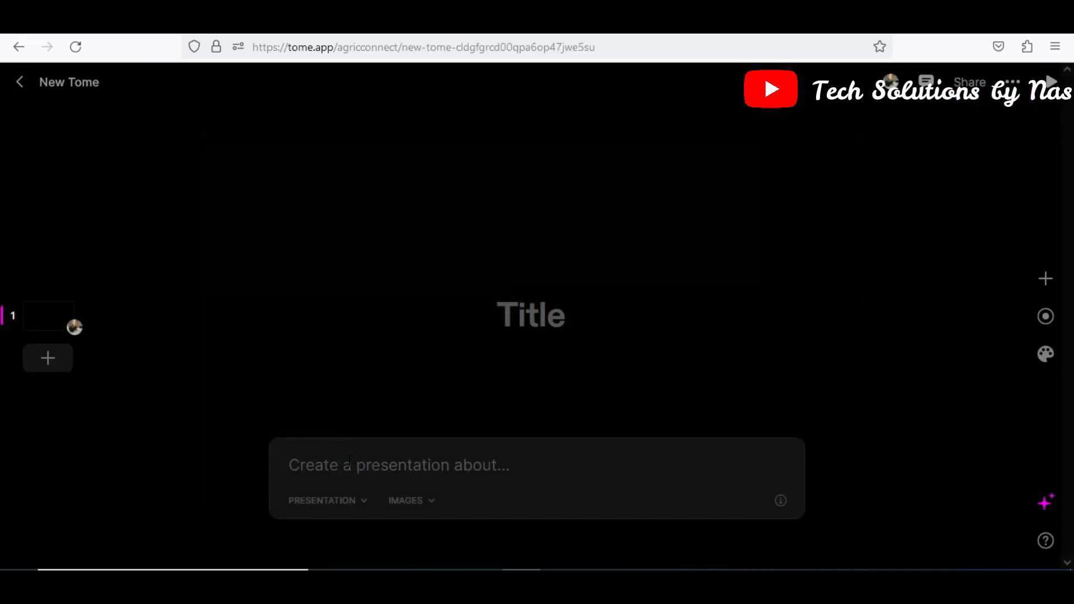
Enter Software Revolution as the topic for the story tome
{"action": "left_click", "coordinate": [325, 501]}
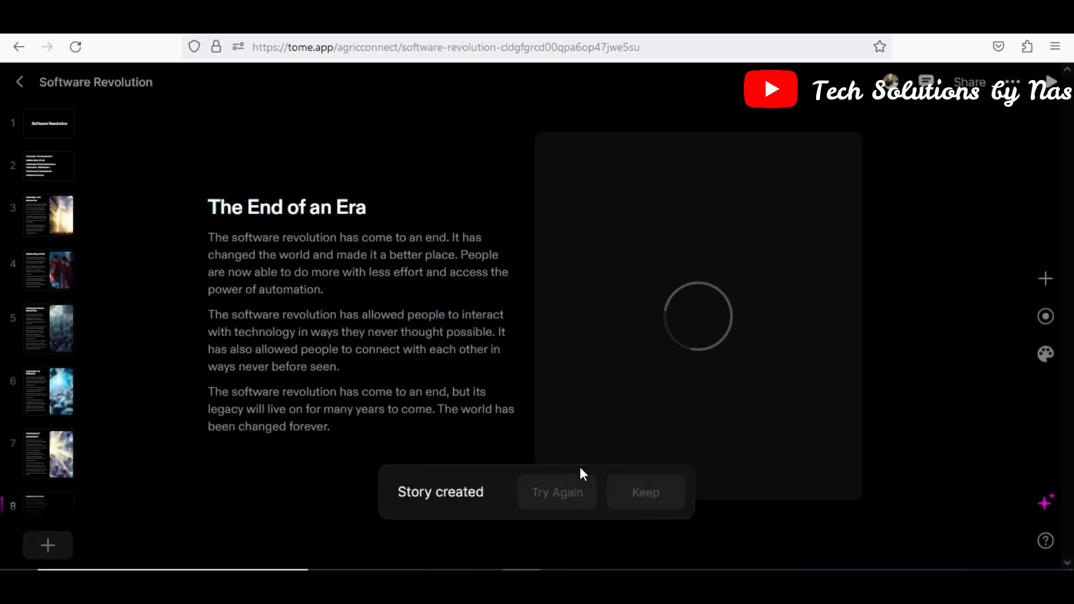
{"action": "mouse_move", "coordinate": [557, 492]}
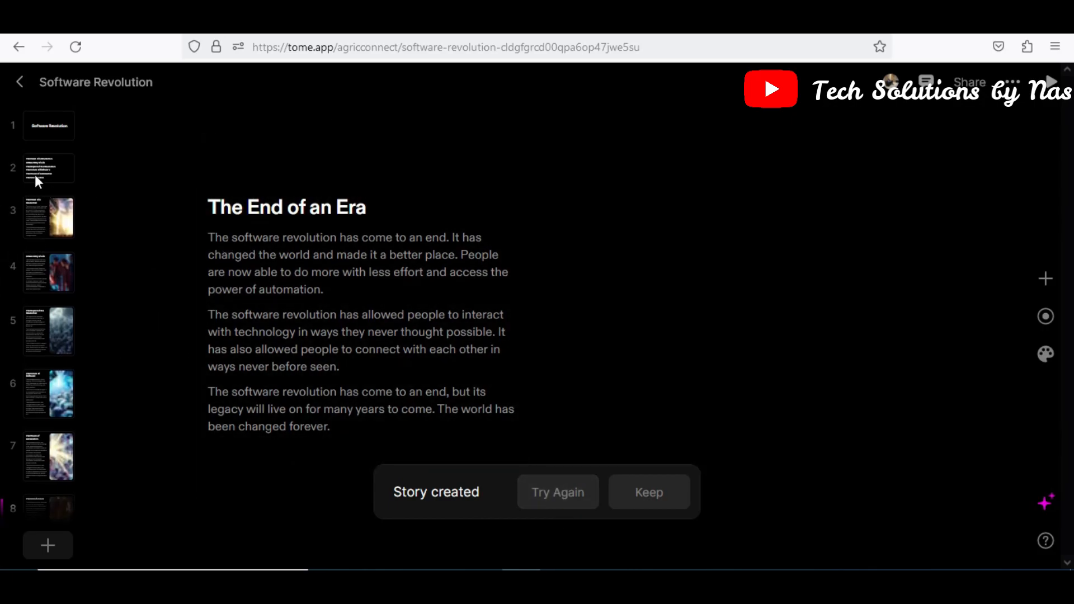
Look over the chapter list, The Dawn of a Revolution, A New Way of Life and title pages
{"action": "left_click", "coordinate": [48, 168]}
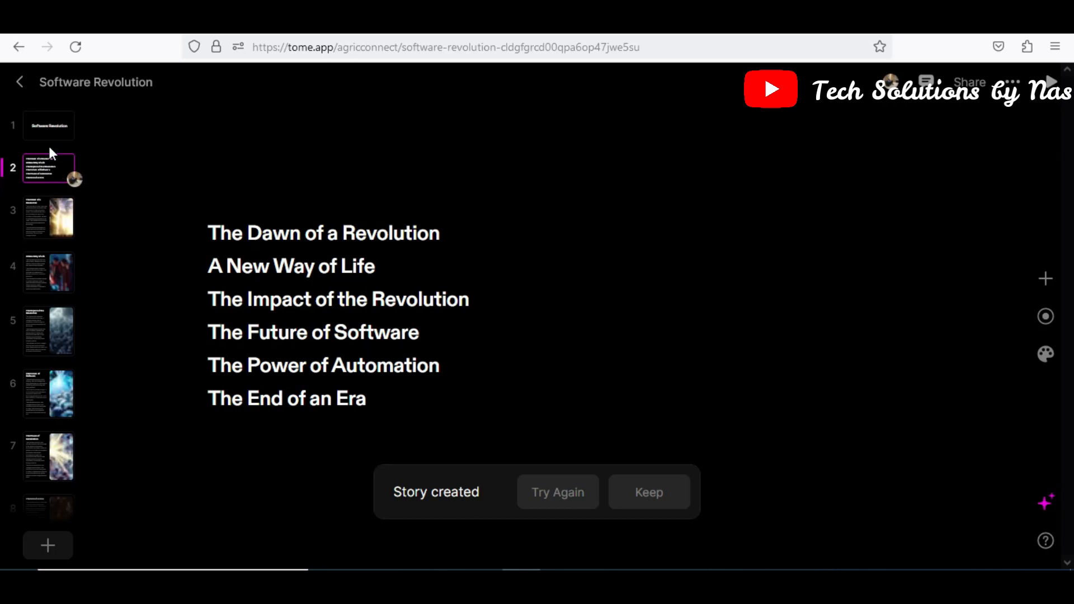
{"action": "mouse_move", "coordinate": [54, 224]}
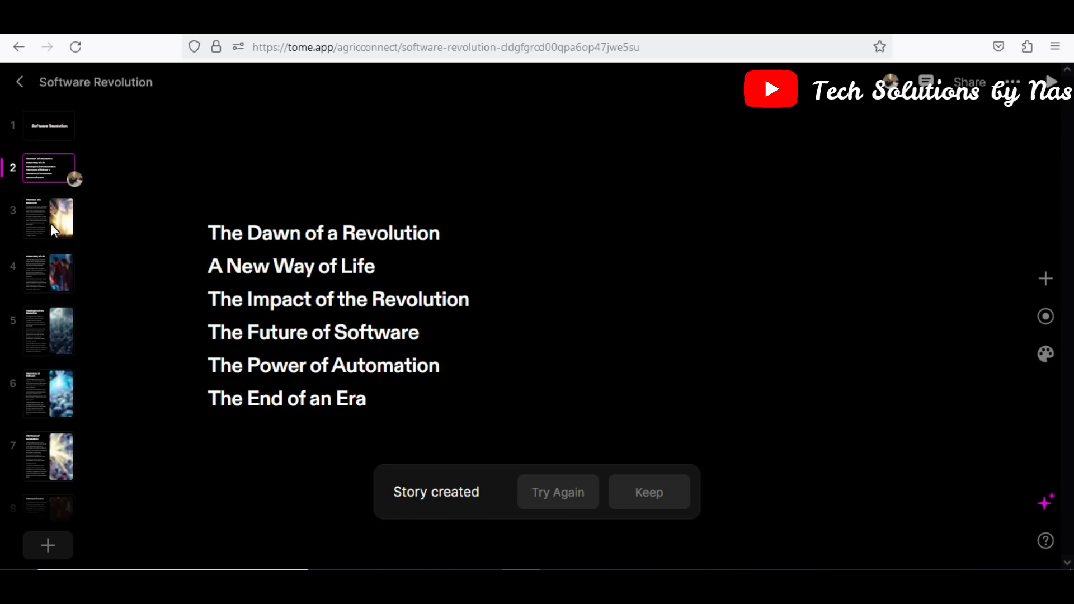
{"action": "mouse_move", "coordinate": [53, 239]}
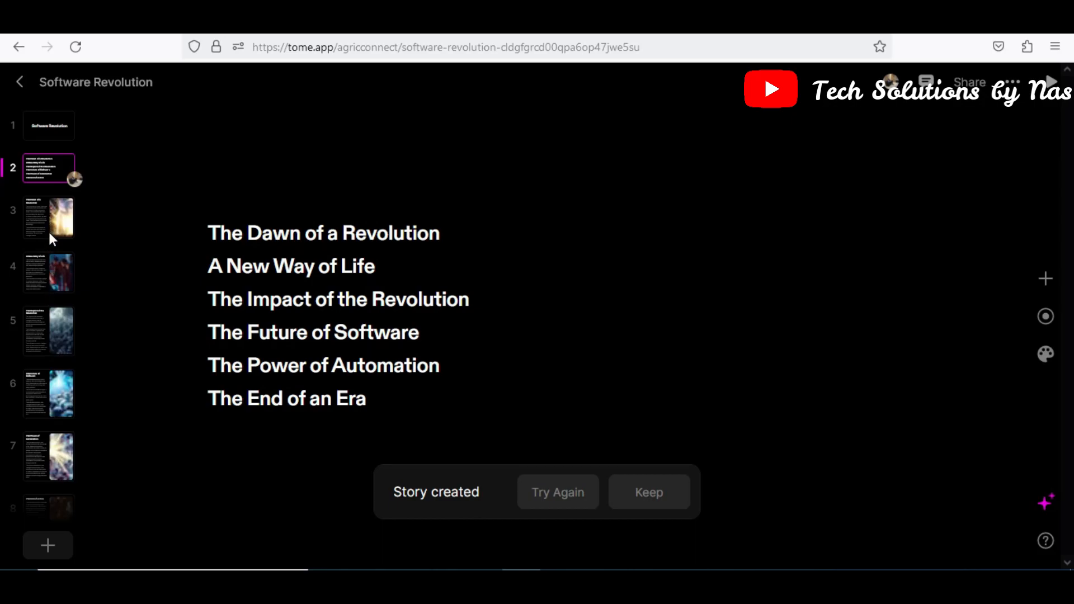
{"action": "left_click", "coordinate": [48, 220]}
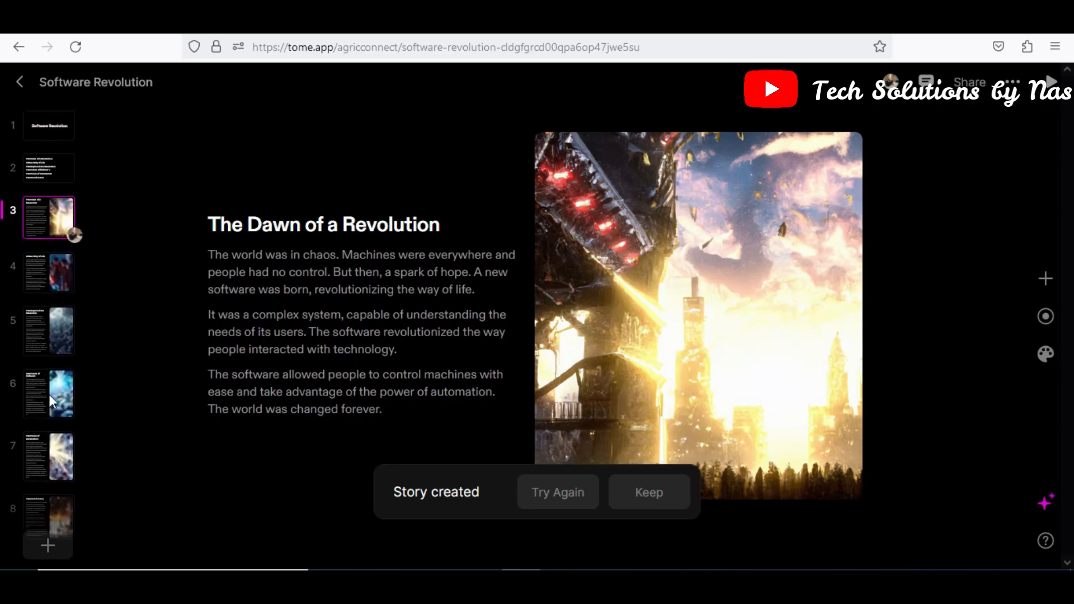
{"action": "left_click", "coordinate": [48, 272]}
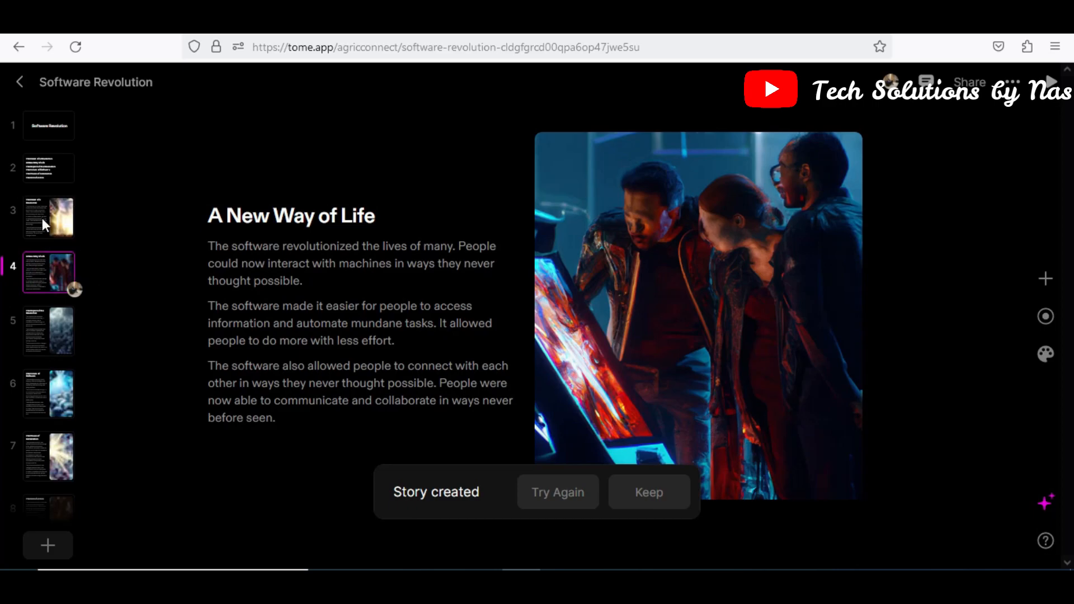
{"action": "left_click", "coordinate": [48, 216]}
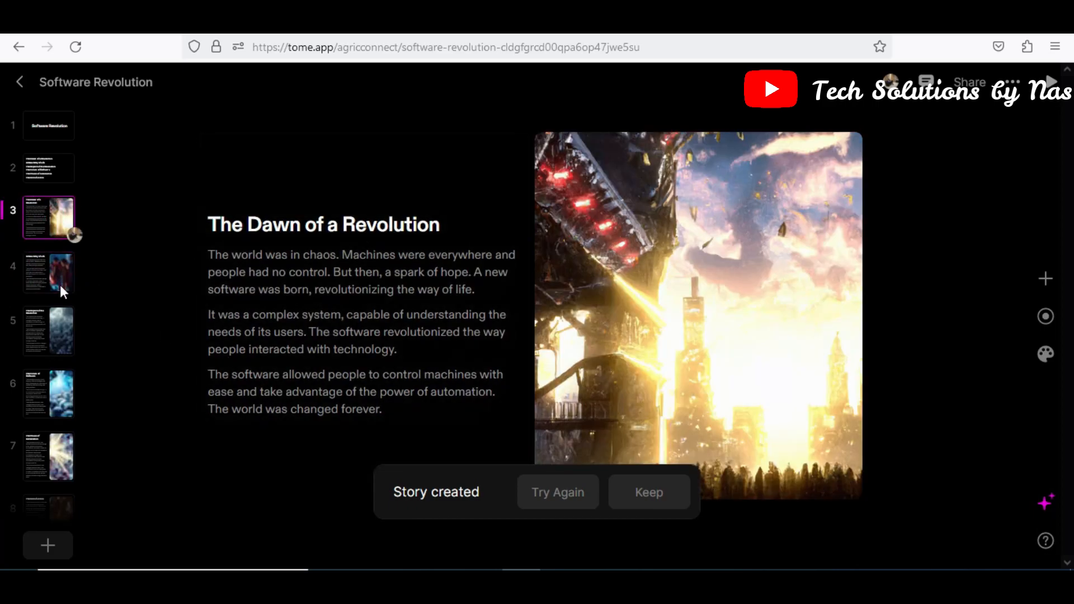
{"action": "left_click", "coordinate": [48, 124]}
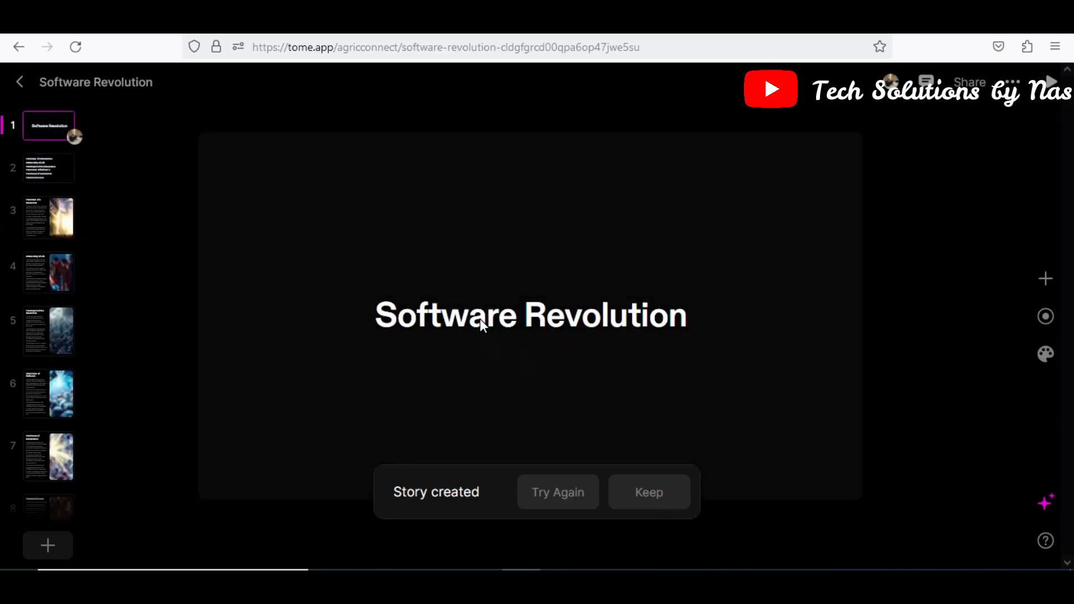
{"action": "mouse_move", "coordinate": [665, 322]}
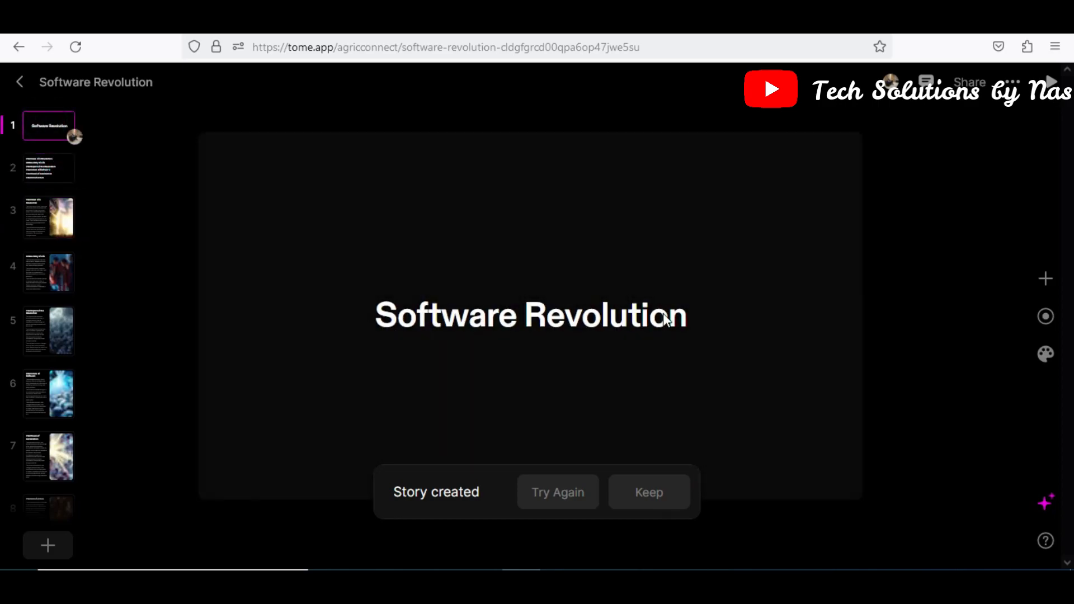
{"action": "left_click", "coordinate": [48, 168]}
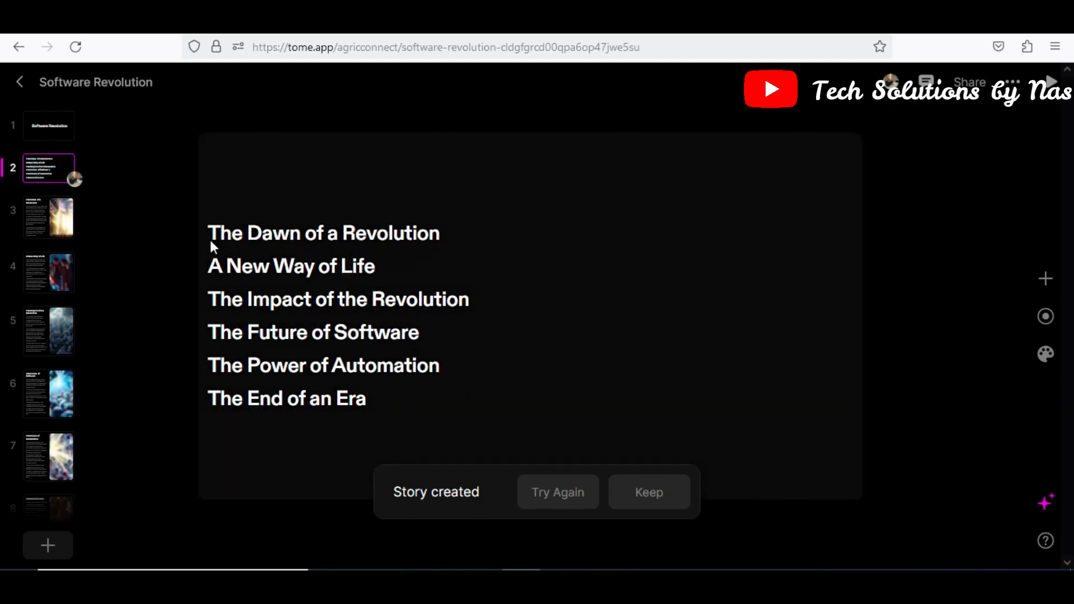
{"action": "mouse_move", "coordinate": [329, 233]}
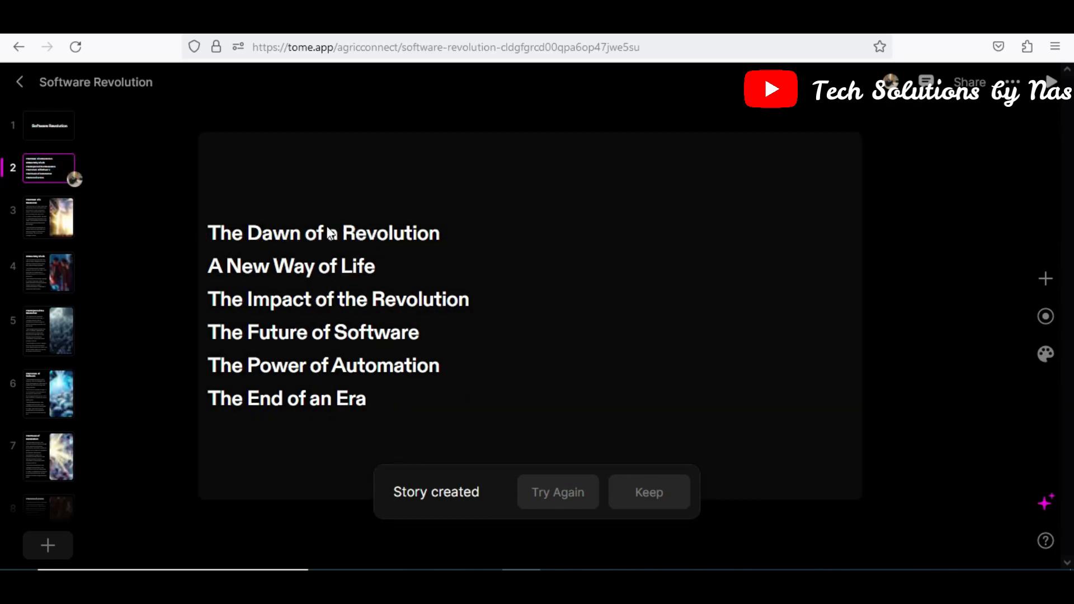
Page through the story from The Dawn of a Revolution to The End of an Era
{"action": "left_click", "coordinate": [48, 218]}
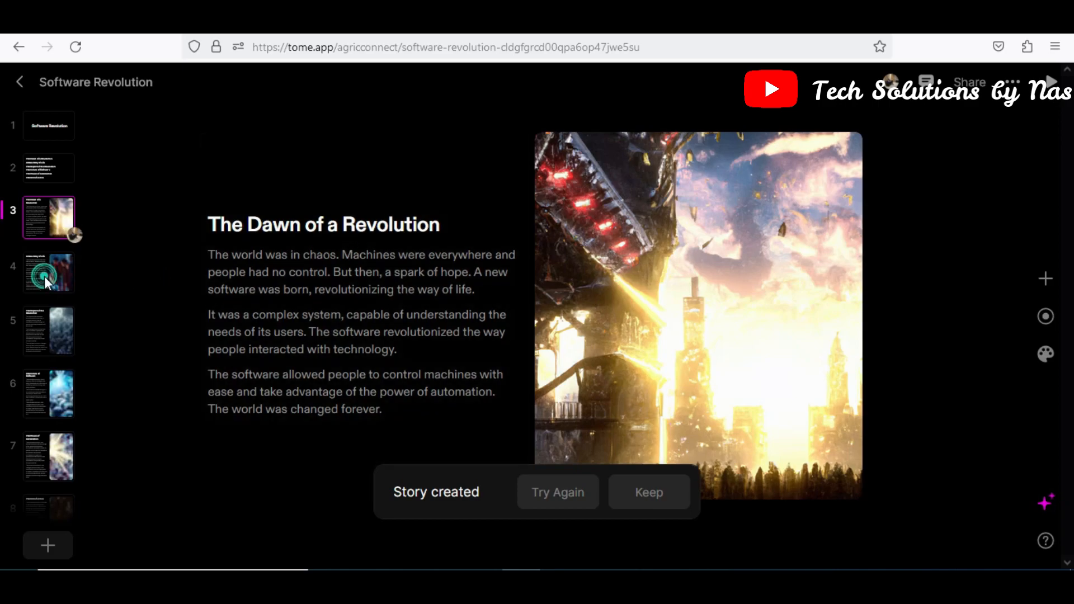
{"action": "left_click", "coordinate": [48, 272]}
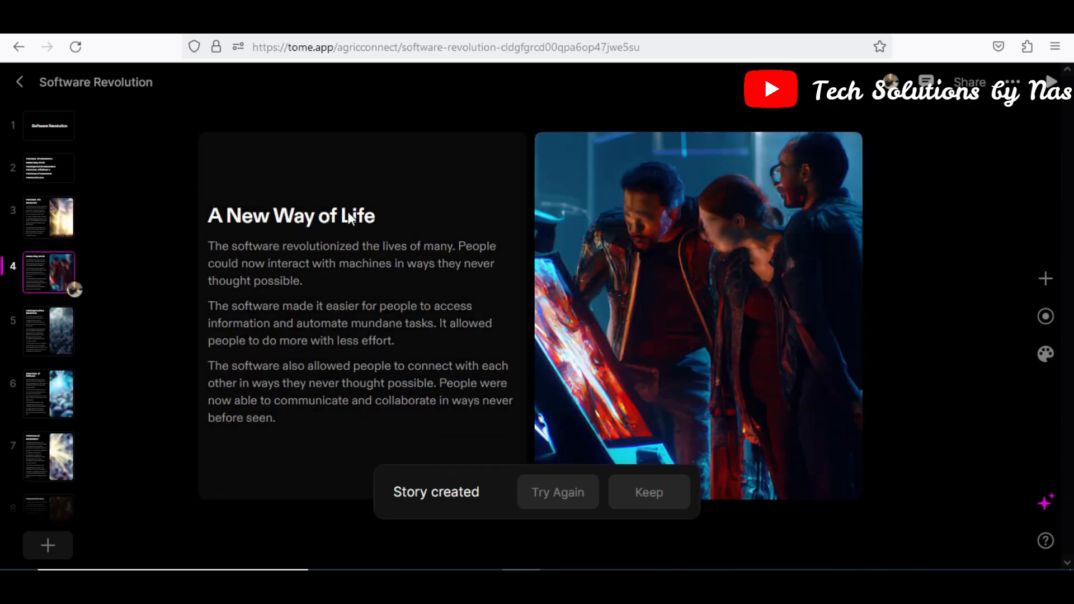
{"action": "left_click", "coordinate": [48, 331]}
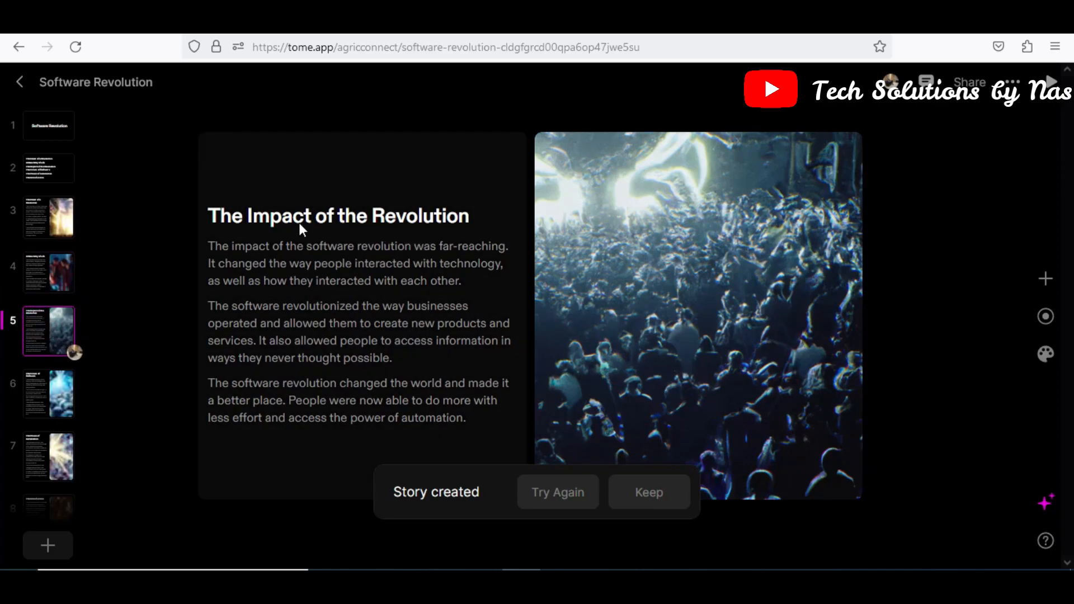
{"action": "left_click", "coordinate": [48, 394]}
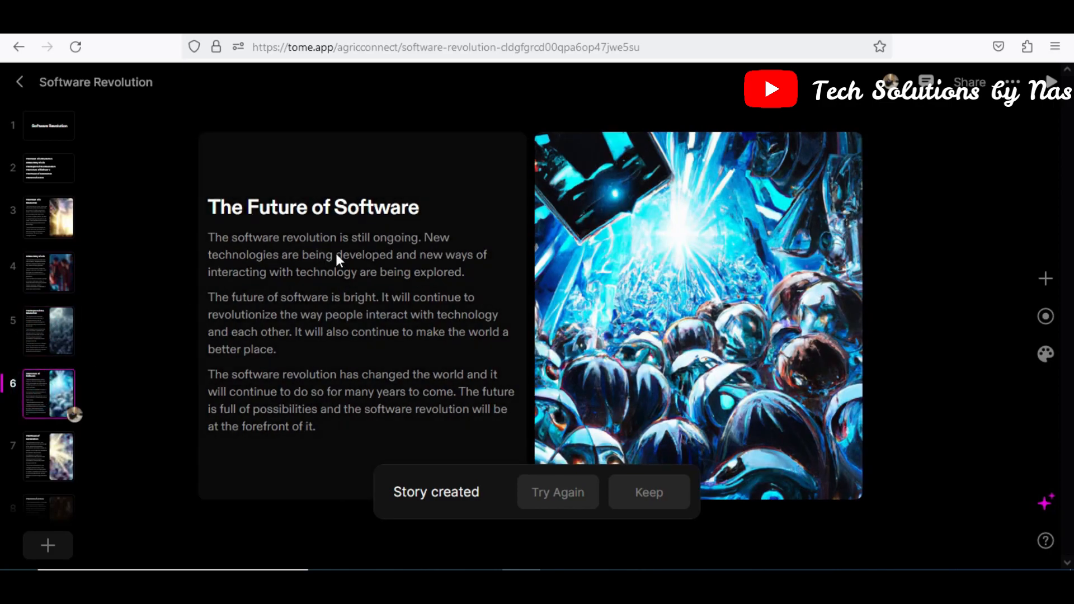
{"action": "left_click", "coordinate": [48, 449]}
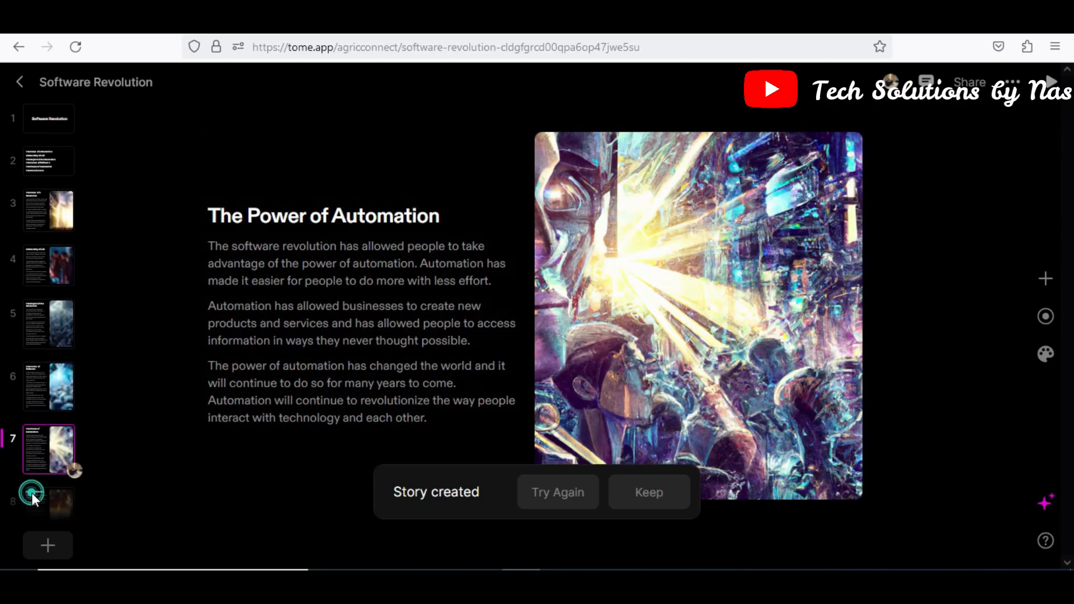
{"action": "left_click", "coordinate": [49, 499]}
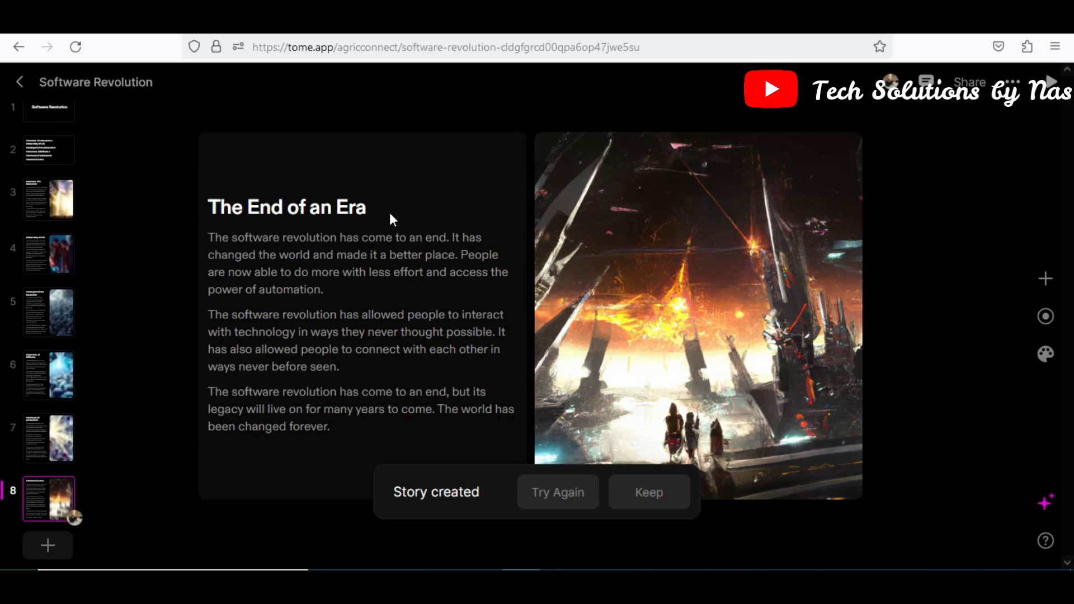
{"action": "mouse_move", "coordinate": [317, 329]}
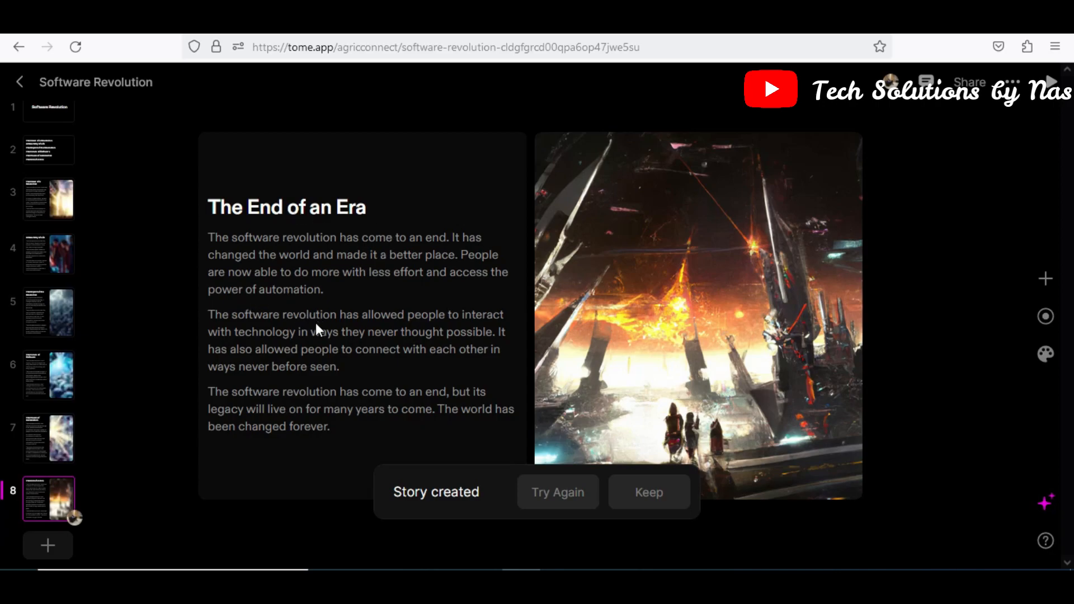
{"action": "mouse_move", "coordinate": [319, 316]}
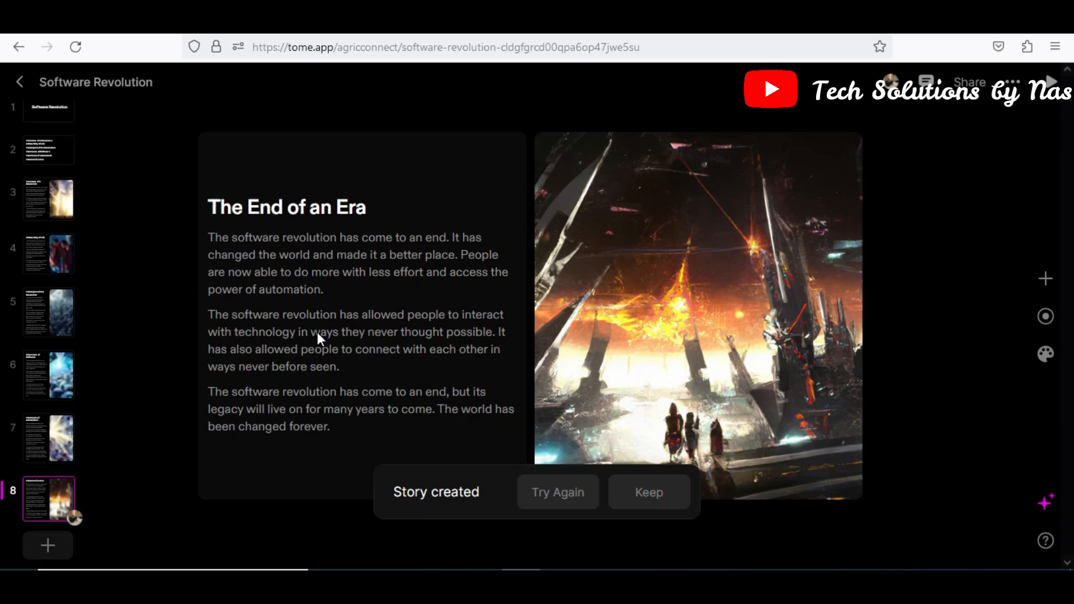
{"action": "mouse_move", "coordinate": [322, 316]}
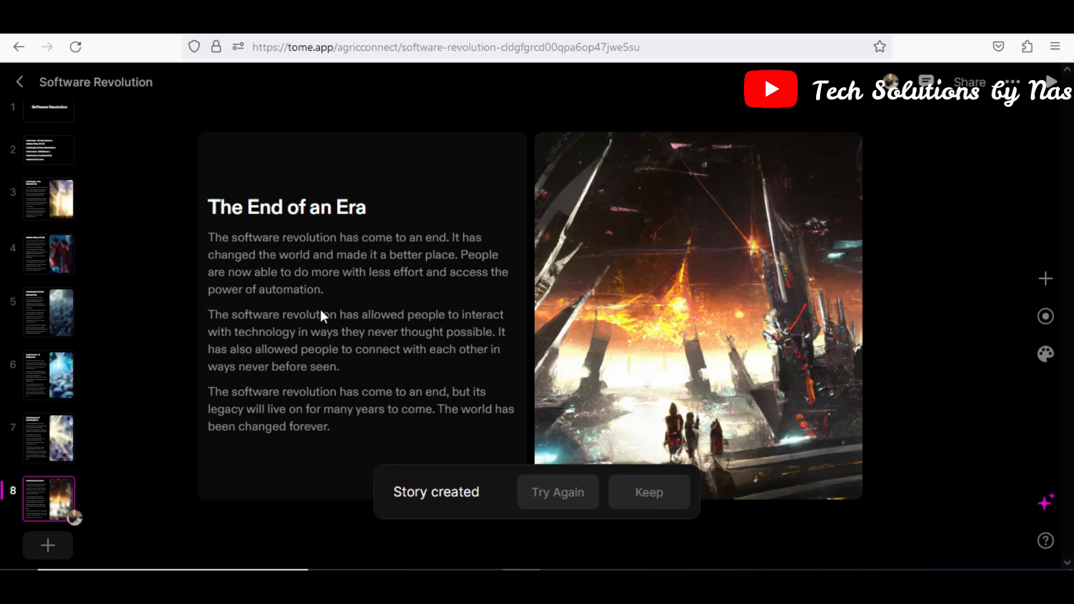
{"action": "mouse_move", "coordinate": [322, 309]}
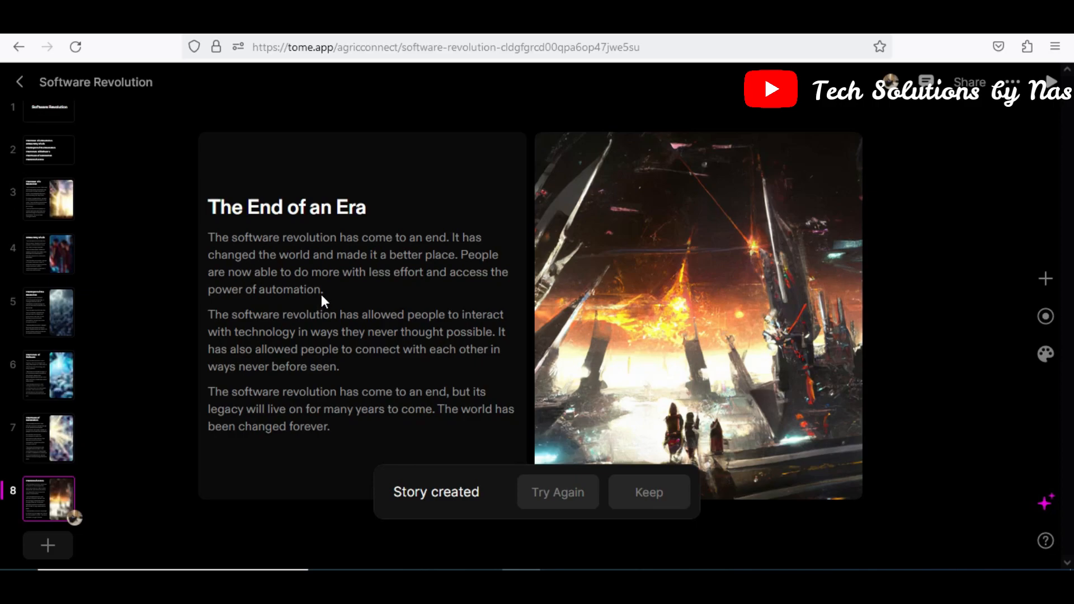
{"action": "mouse_move", "coordinate": [329, 290]}
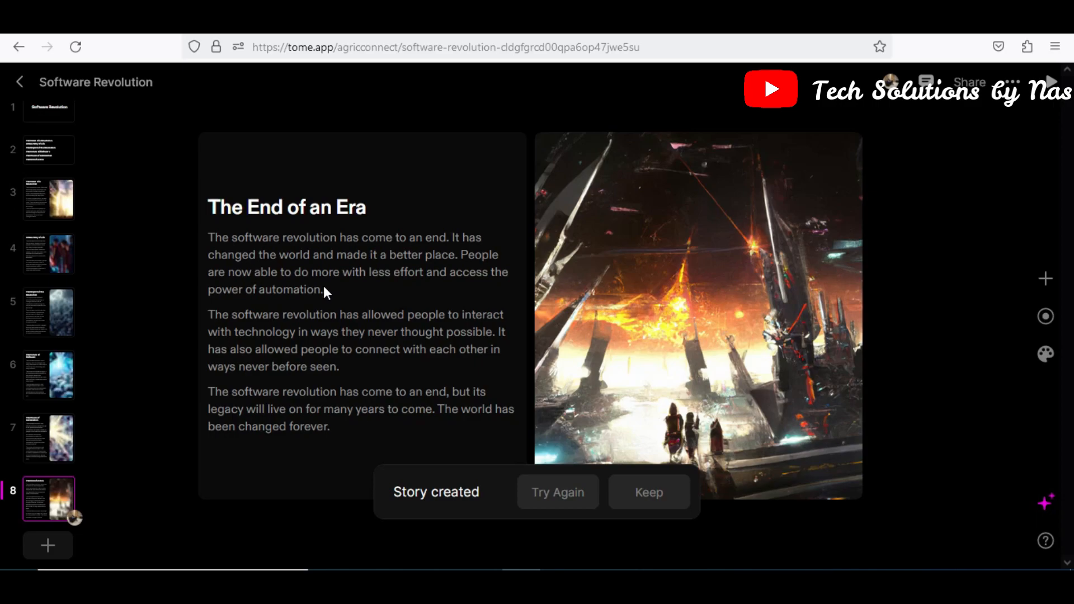
Keep the generated Software Revolution story in the tome
{"action": "left_click", "coordinate": [288, 207]}
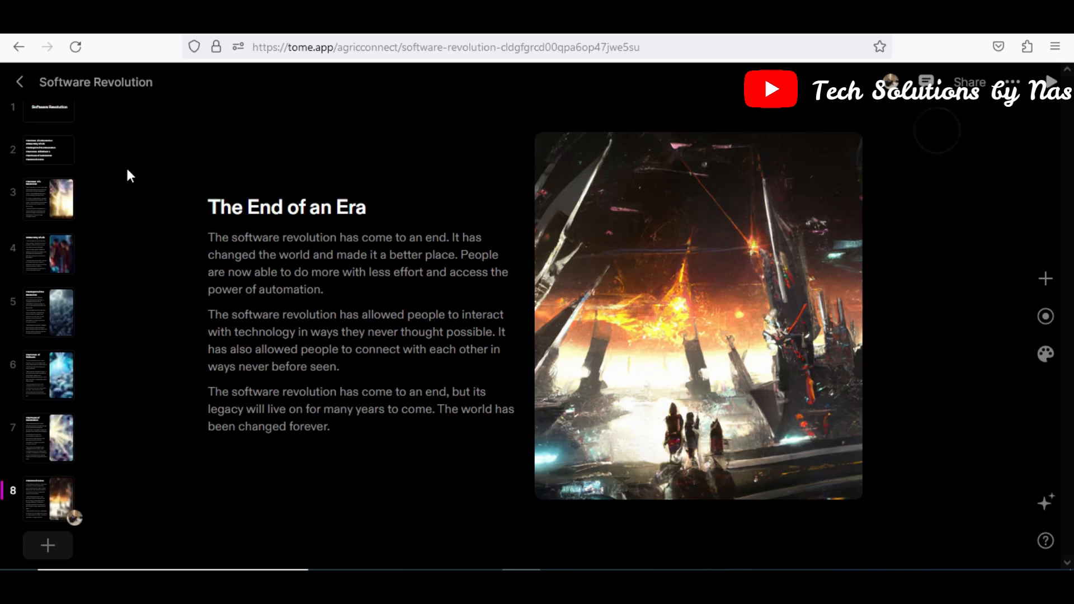
{"action": "mouse_move", "coordinate": [745, 305]}
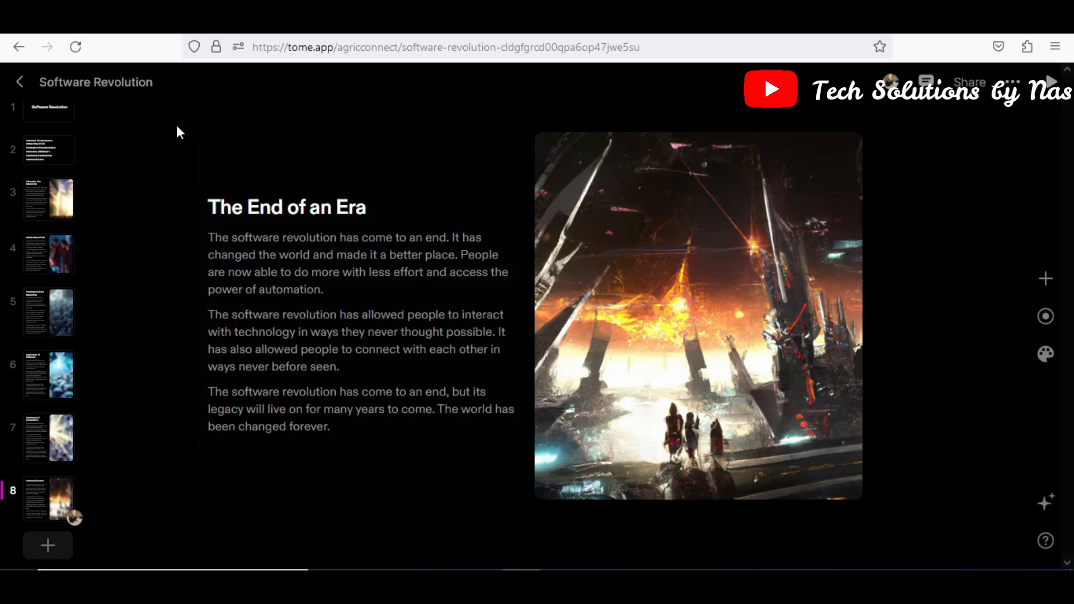
{"action": "mouse_move", "coordinate": [317, 187]}
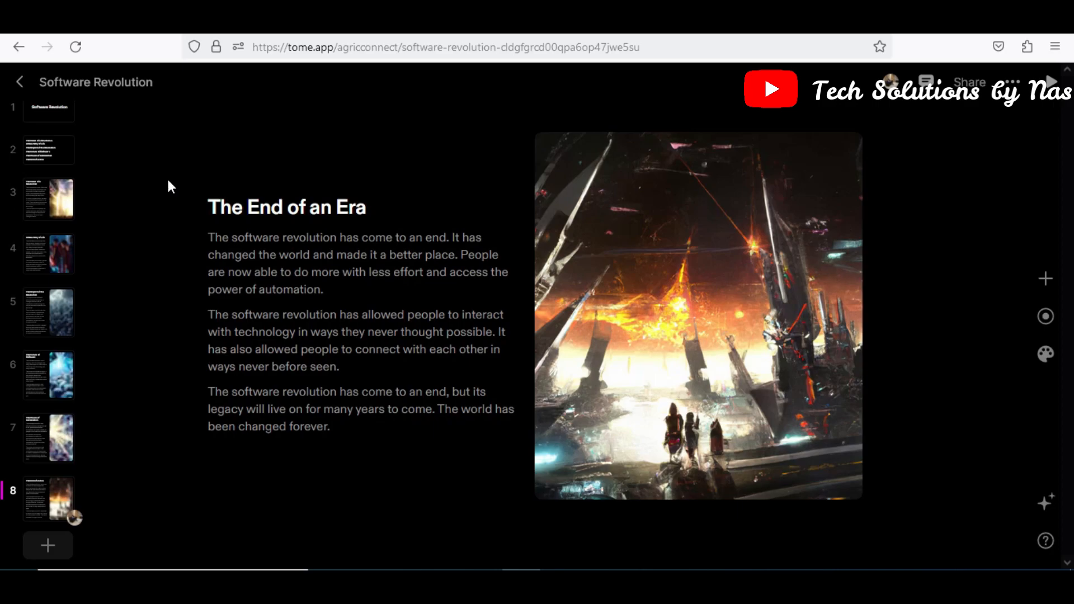
{"action": "mouse_move", "coordinate": [178, 140]}
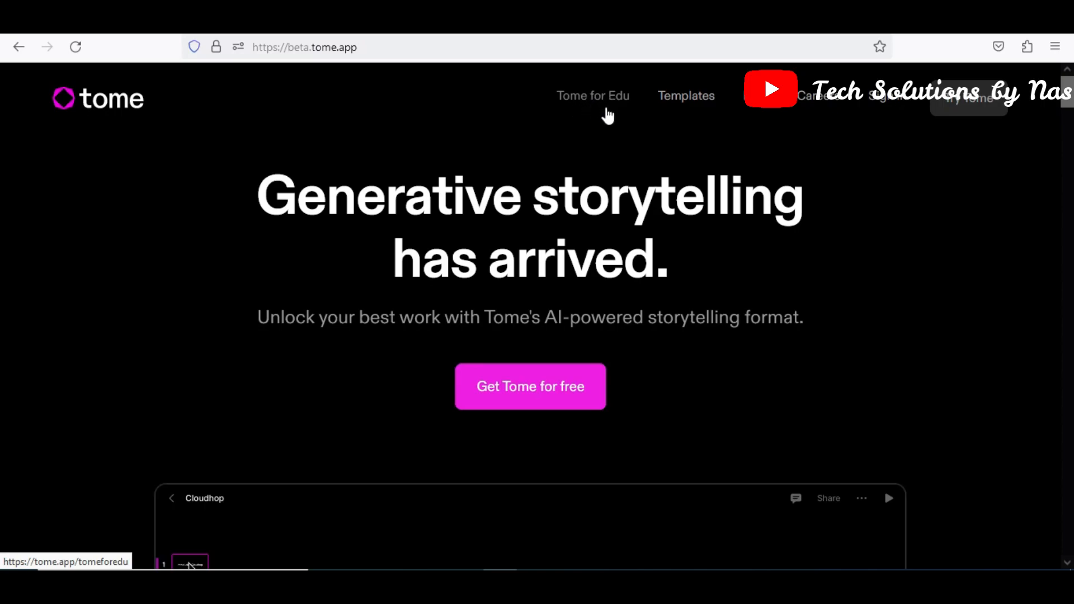
{"action": "mouse_move", "coordinate": [611, 107]}
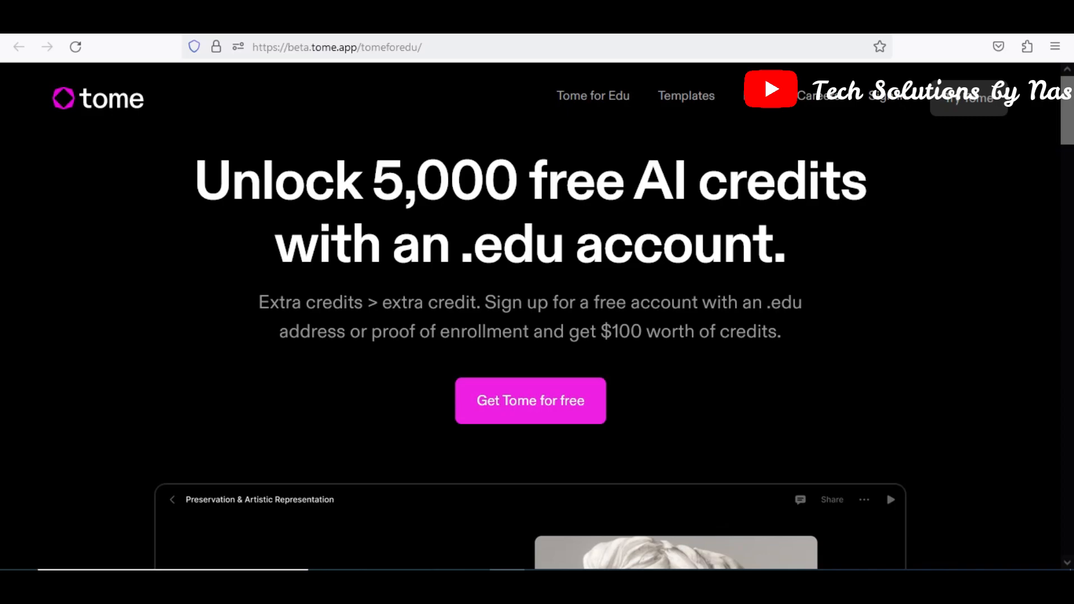
Scroll down through the Tome for Edu page describing 5,000 free AI credits for .edu accounts
{"action": "scroll", "scroll_direction": "down", "scroll_amount": 3}
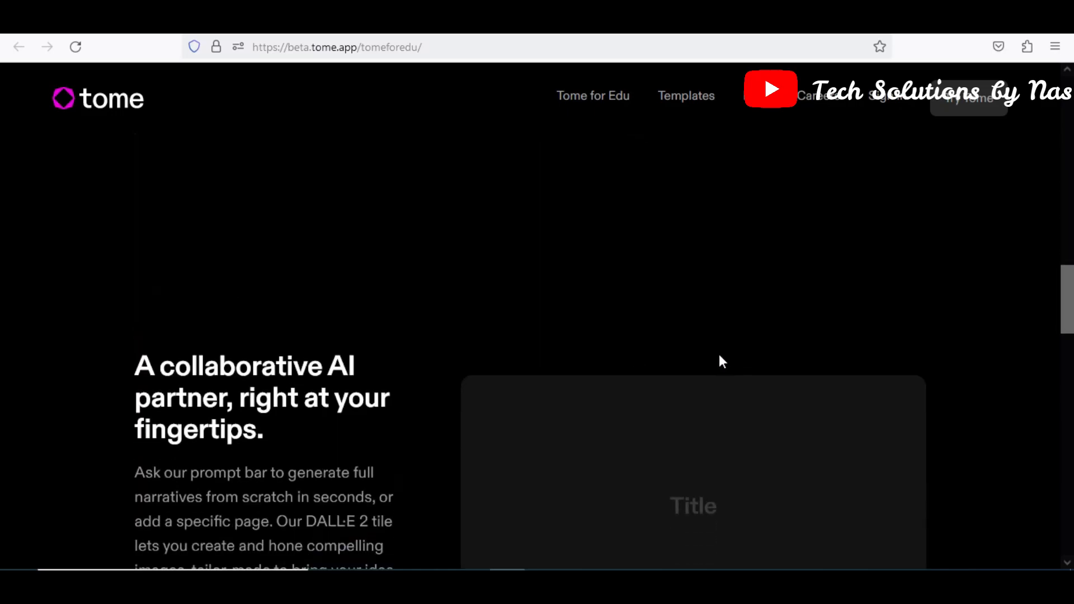
{"action": "scroll", "scroll_direction": "down", "scroll_amount": 3}
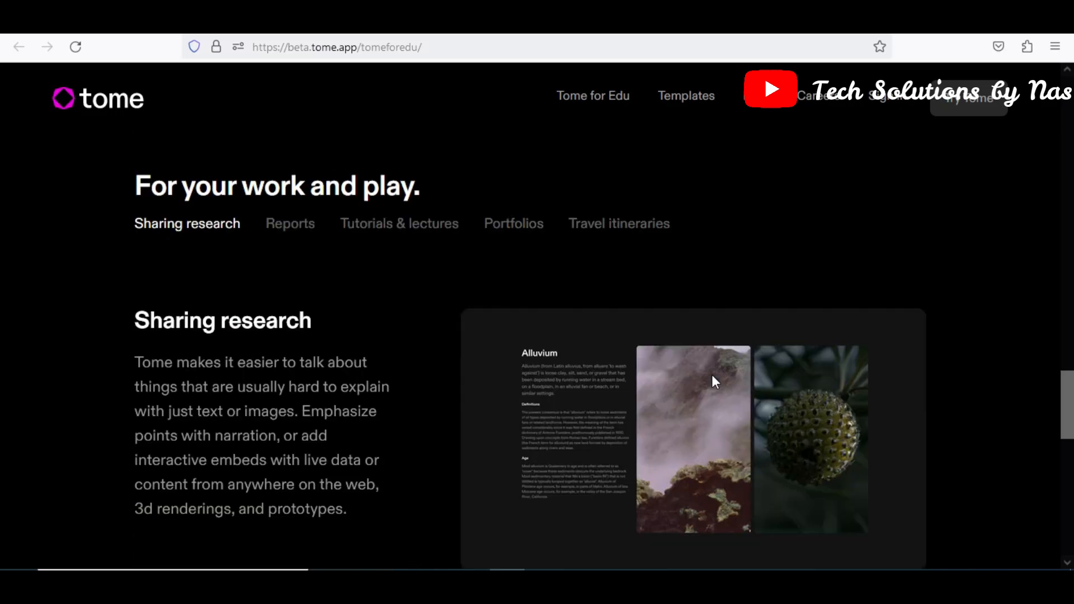
{"action": "scroll", "scroll_direction": "down", "scroll_amount": 3}
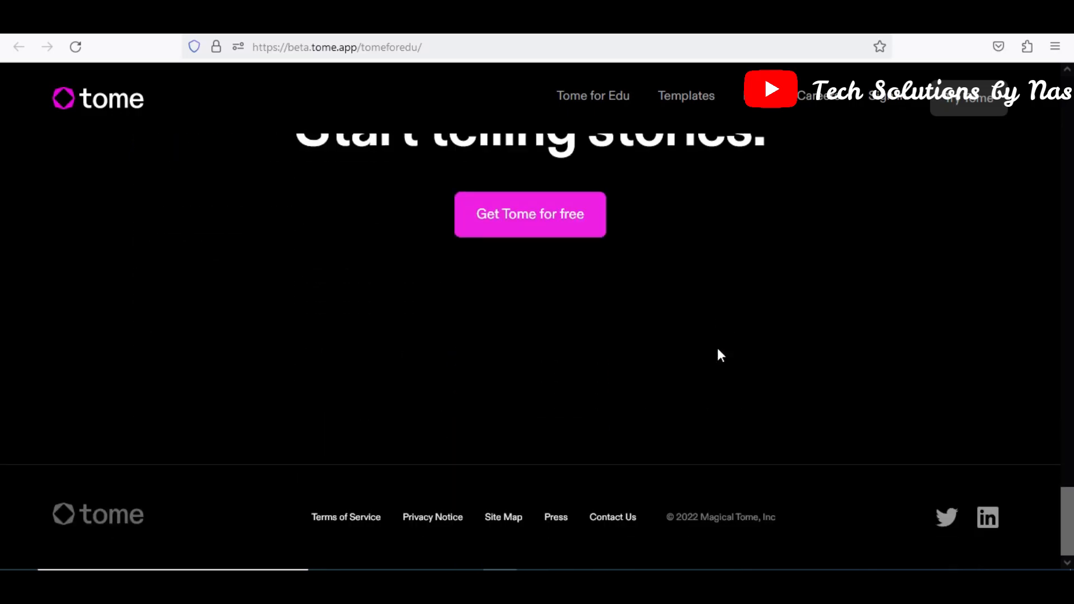
{"action": "scroll", "scroll_direction": "down", "scroll_amount": 3}
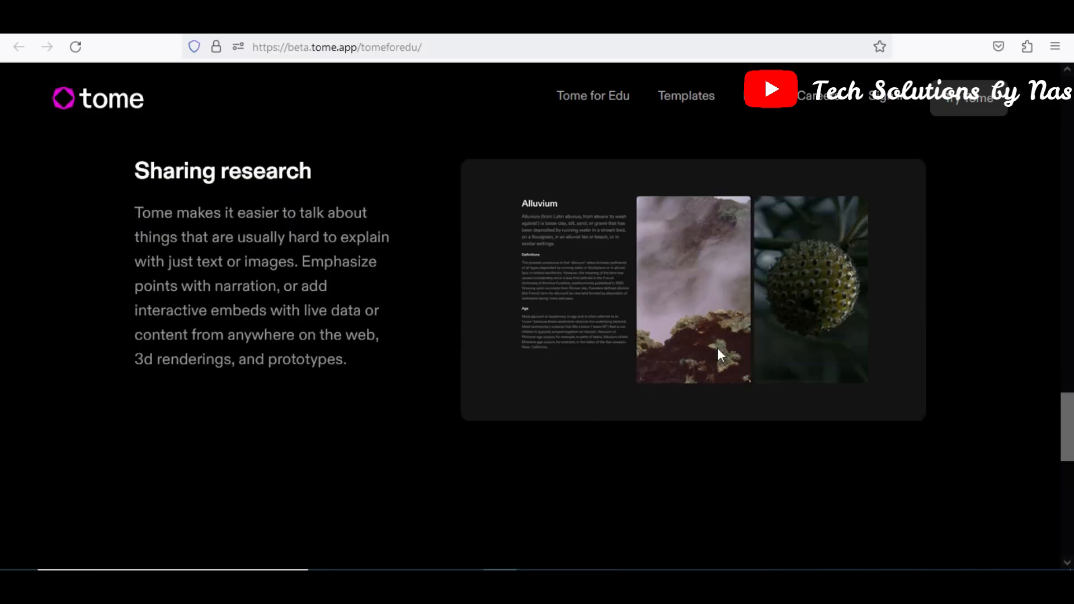
{"action": "scroll", "scroll_direction": "down", "scroll_amount": 3}
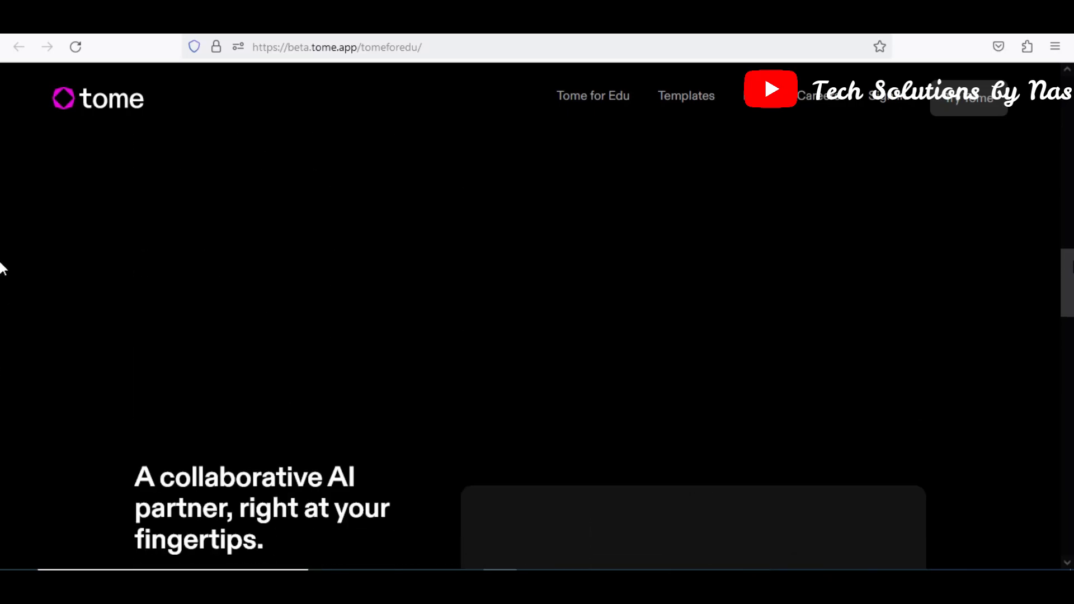